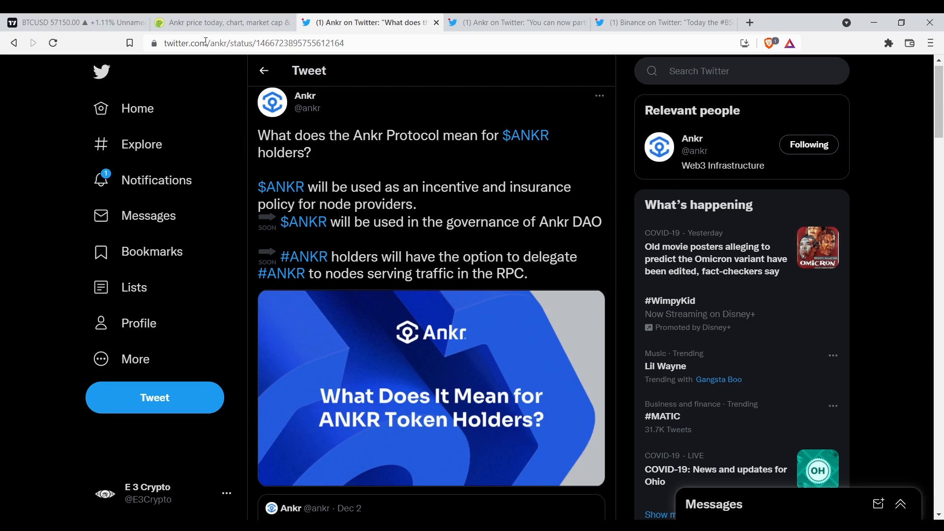
pyautogui.moveTo(228, 163)
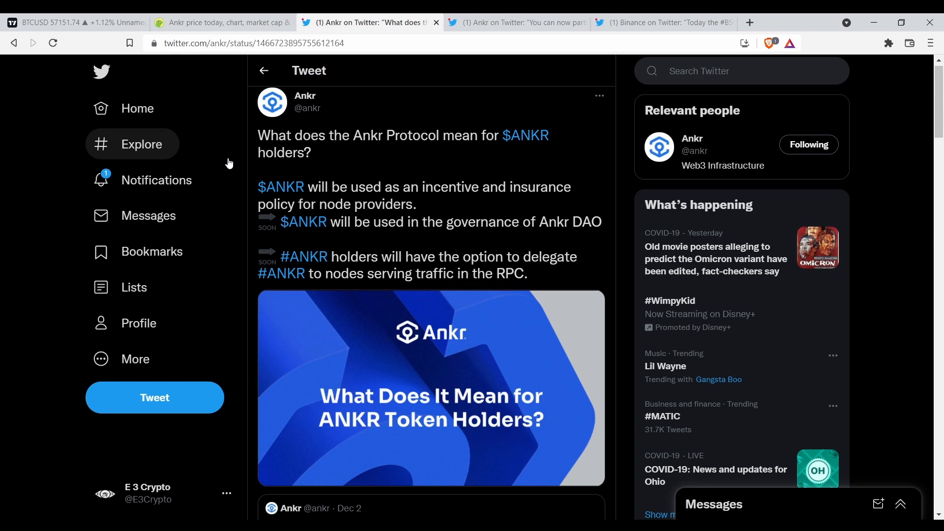
pyautogui.moveTo(222, 23)
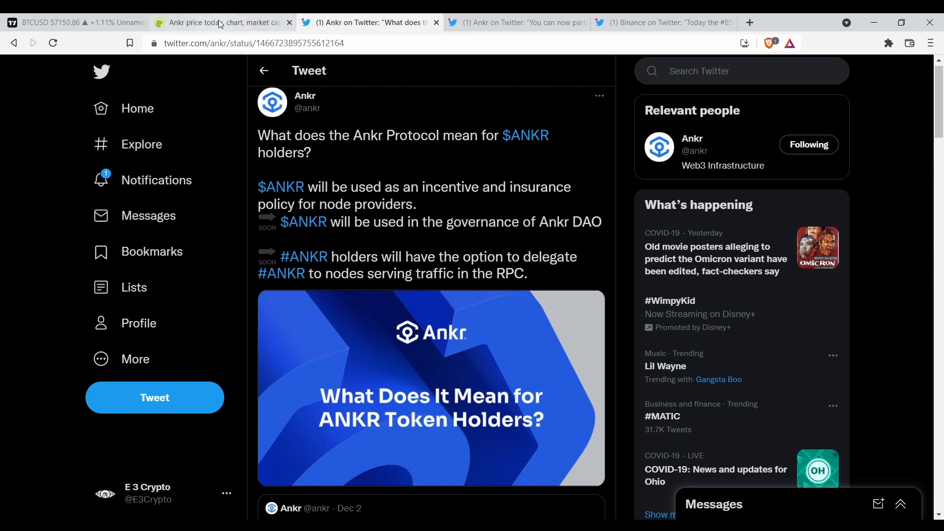
# Switch from the Ankr tweet to the CoinGecko 'Ankr price today' tab
pyautogui.click(221, 22)
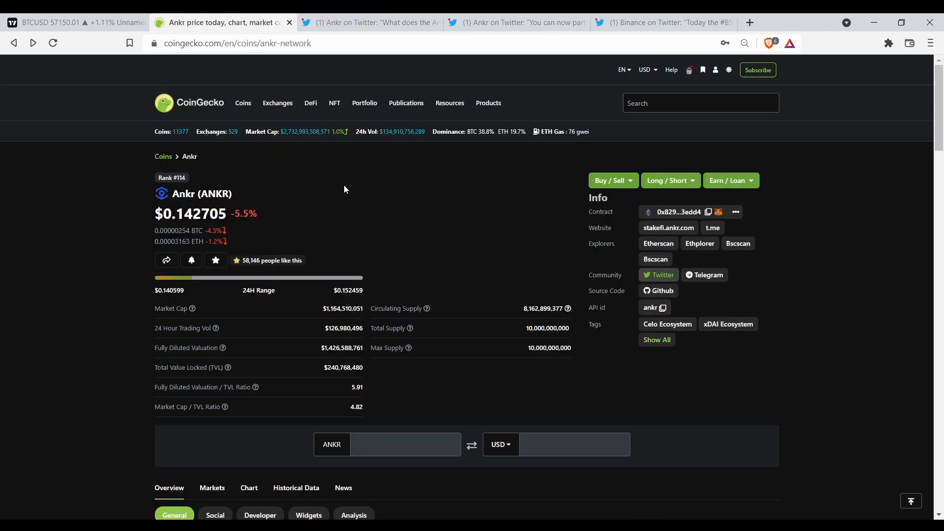
pyautogui.moveTo(690, 239)
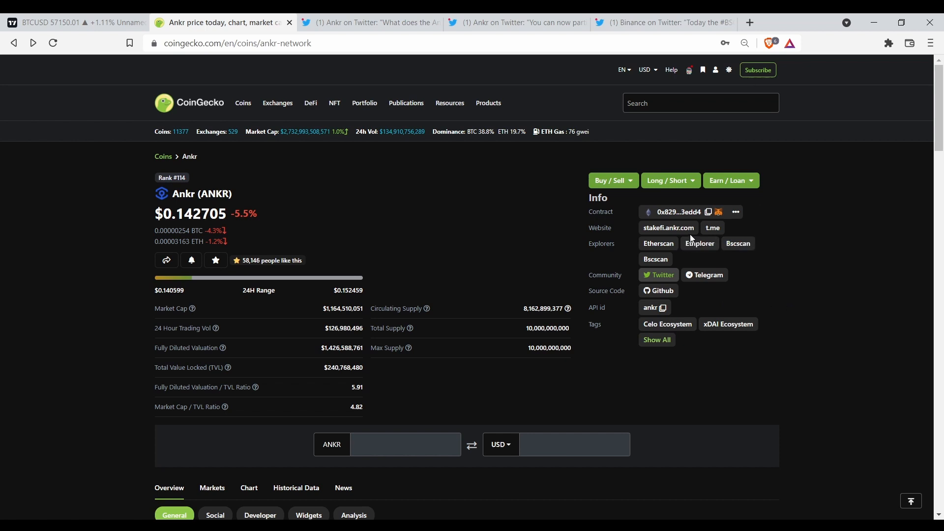
# Open Ankr's official StakeFi liquid staking site and glance at its top
pyautogui.click(668, 227)
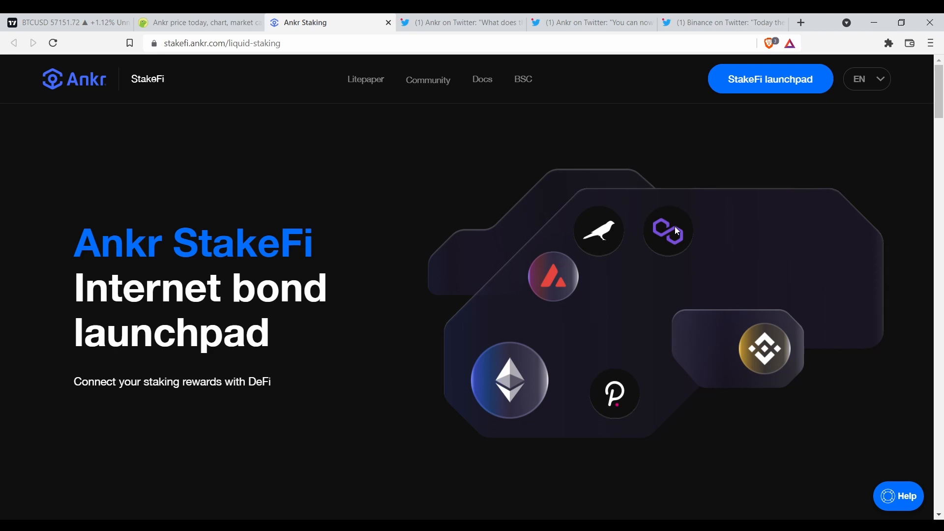
pyautogui.moveTo(706, 235)
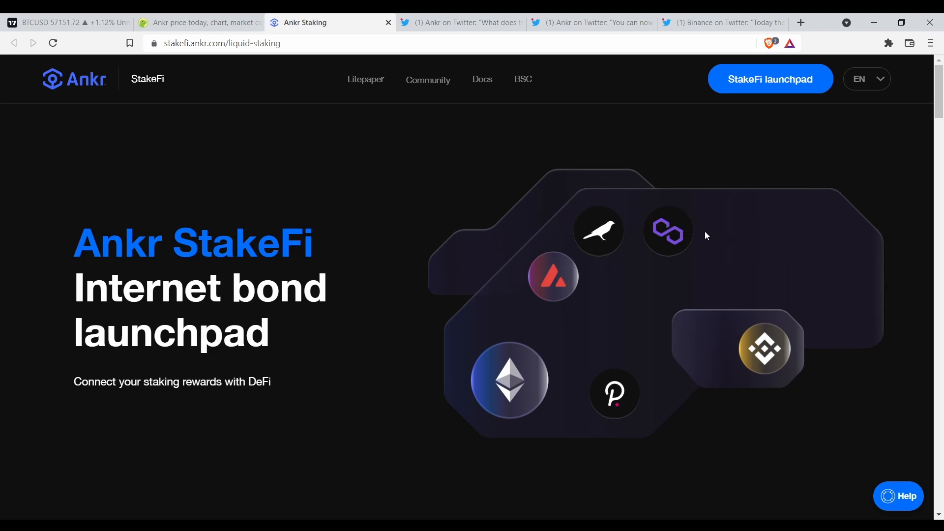
pyautogui.moveTo(510, 227)
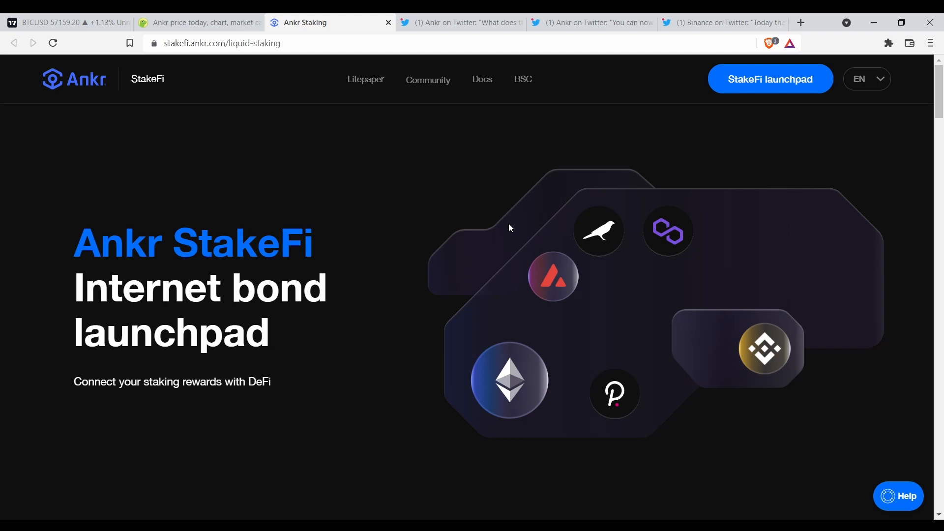
pyautogui.moveTo(856, 223)
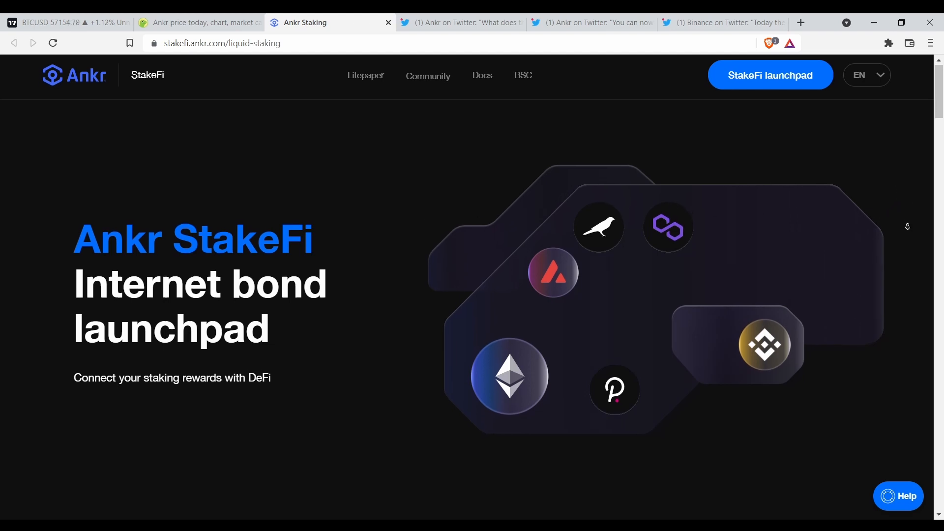
pyautogui.scroll(-3)
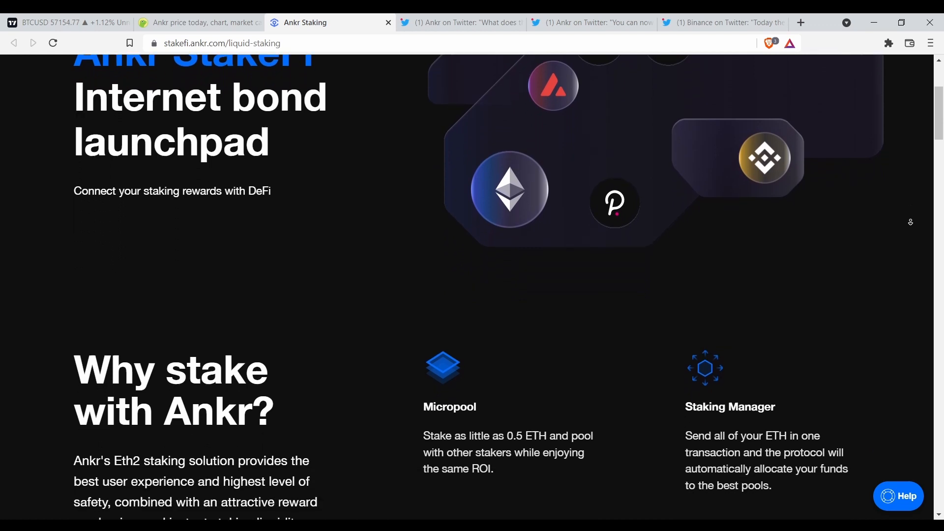
pyautogui.scroll(3)
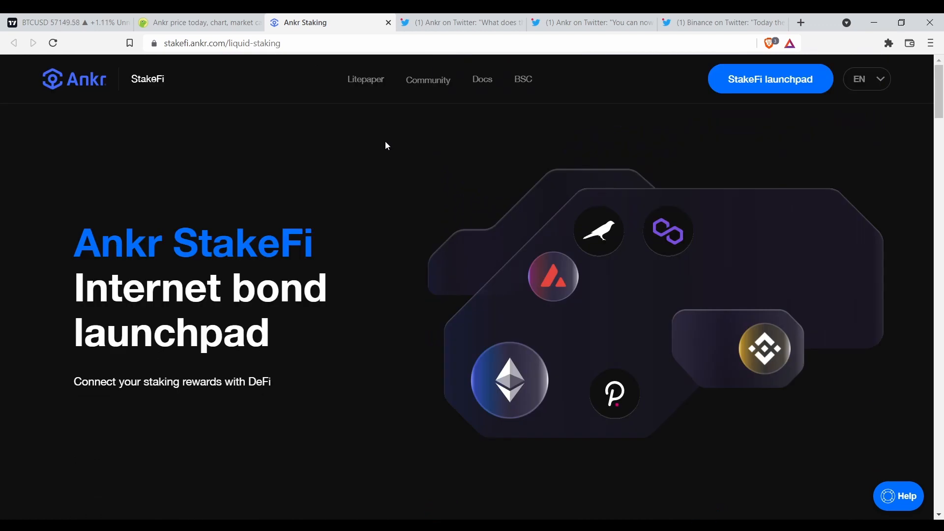
pyautogui.moveTo(643, 176)
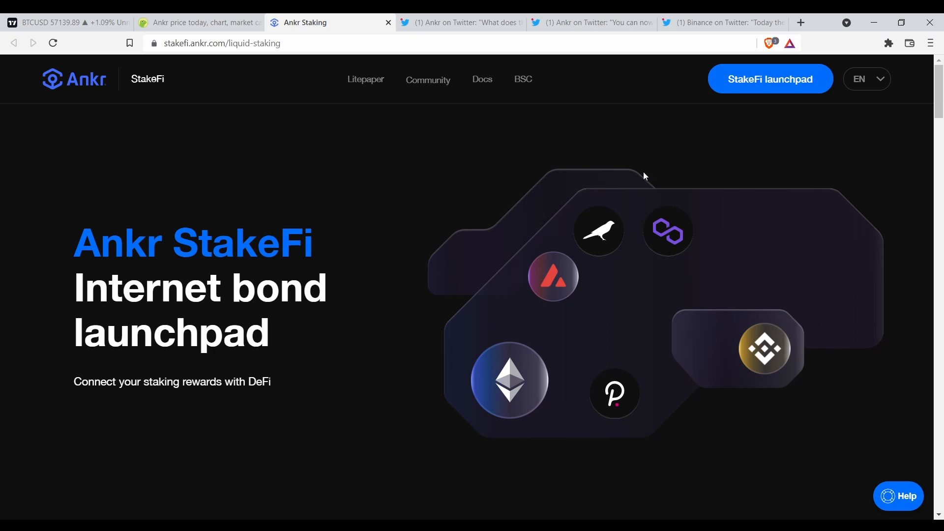
pyautogui.moveTo(417, 174)
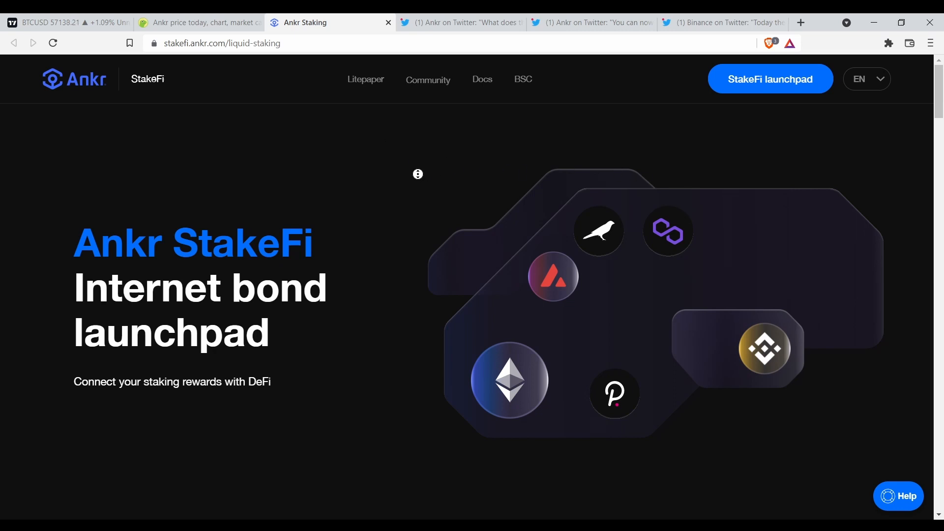
# Read past the ecosystem partners and provider features to the FAQ about staking under 32 ETH
pyautogui.scroll(-3)
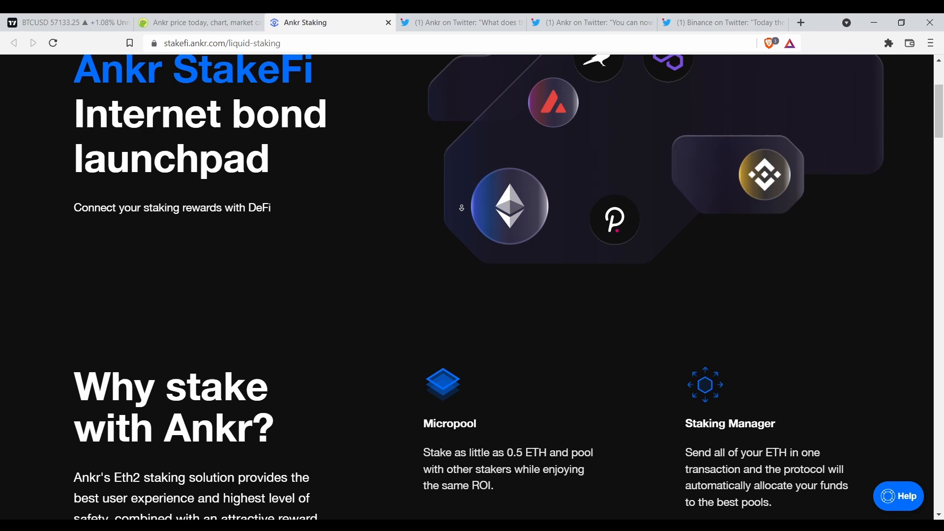
pyautogui.scroll(-3)
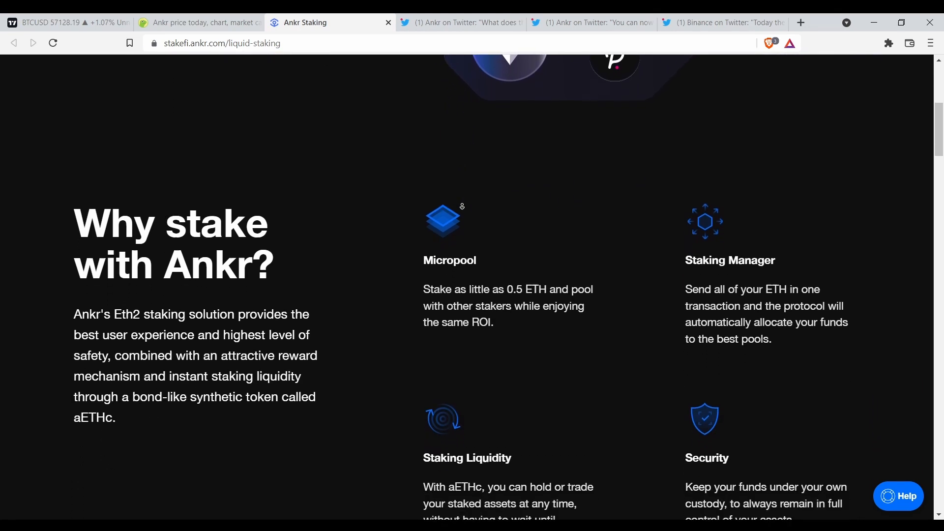
pyautogui.scroll(-3)
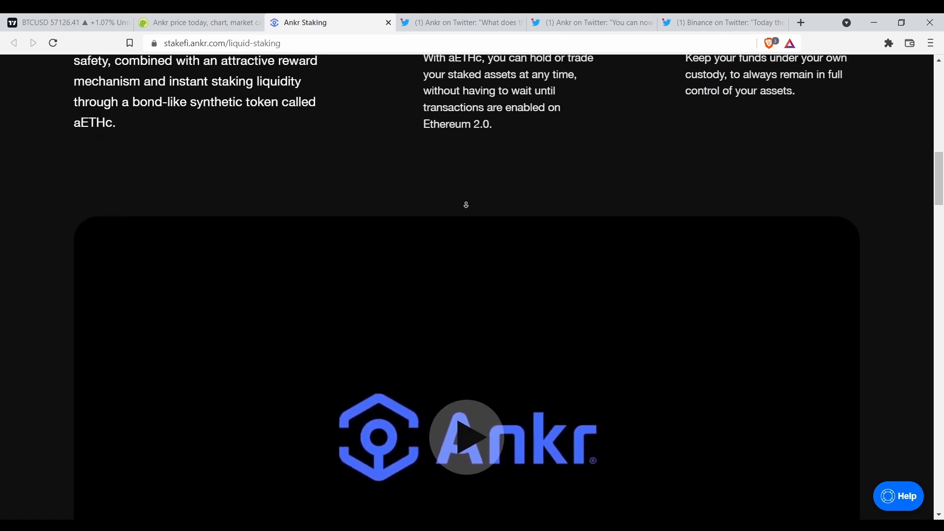
pyautogui.scroll(-3)
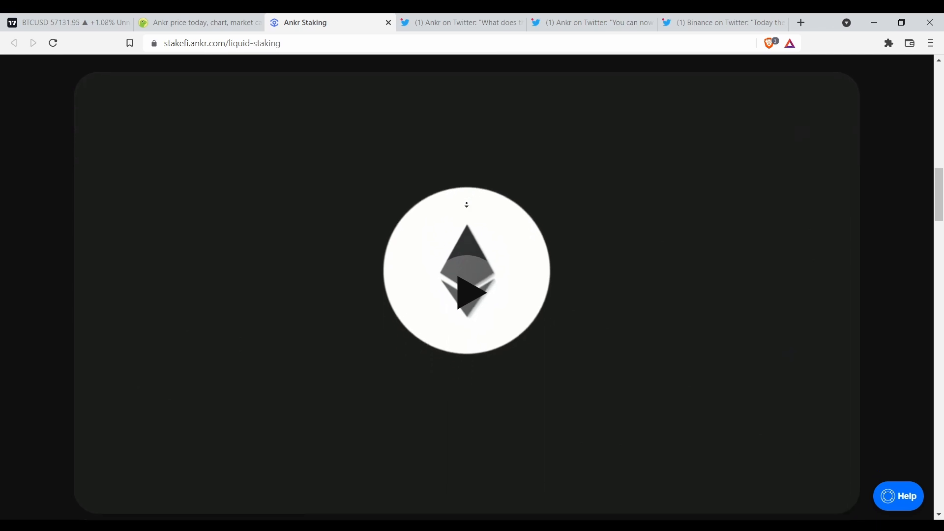
pyautogui.scroll(-3)
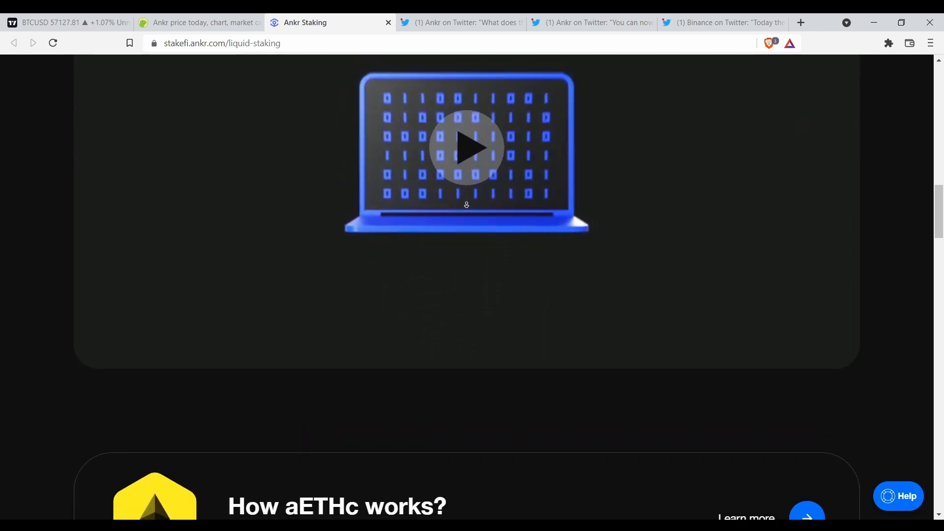
pyautogui.scroll(-3)
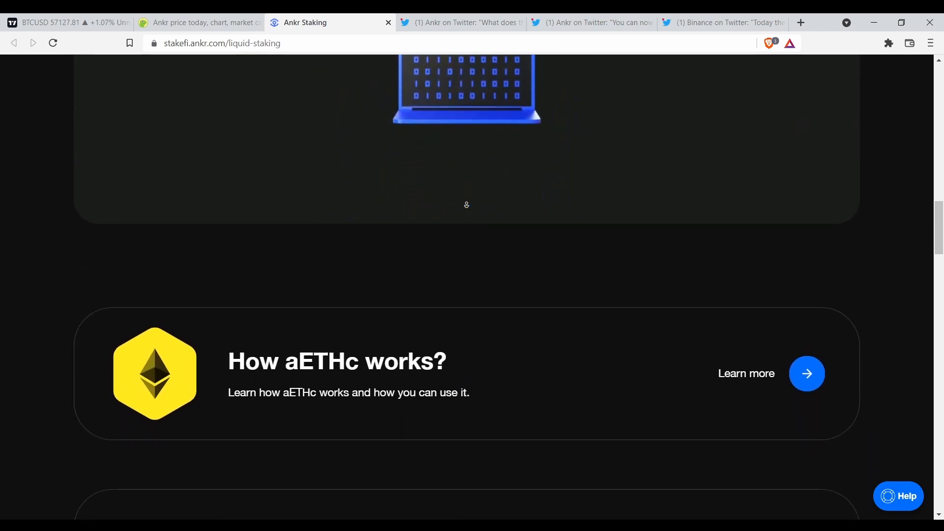
pyautogui.scroll(-3)
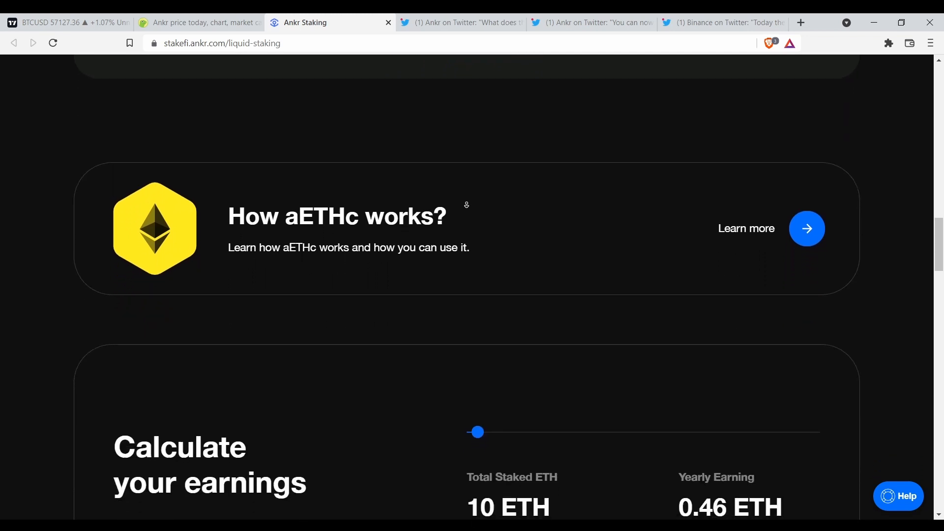
pyautogui.scroll(-3)
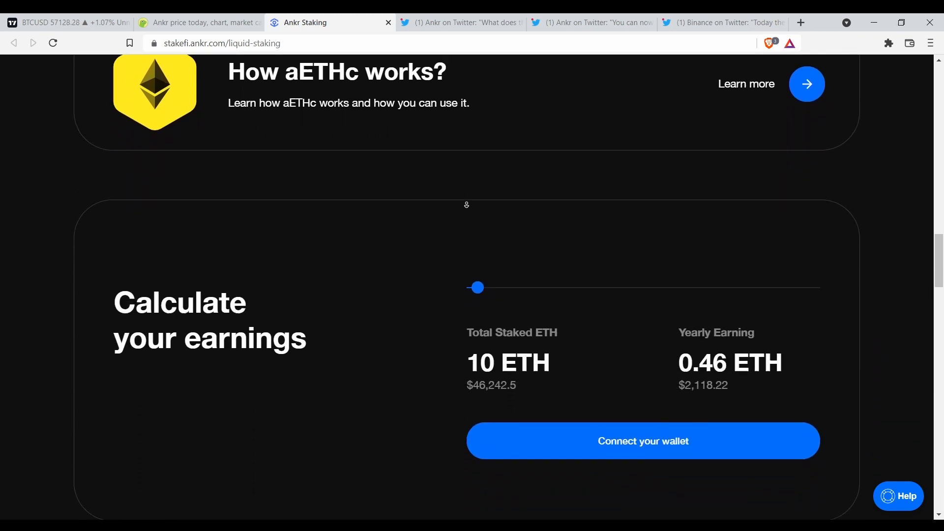
pyautogui.scroll(-3)
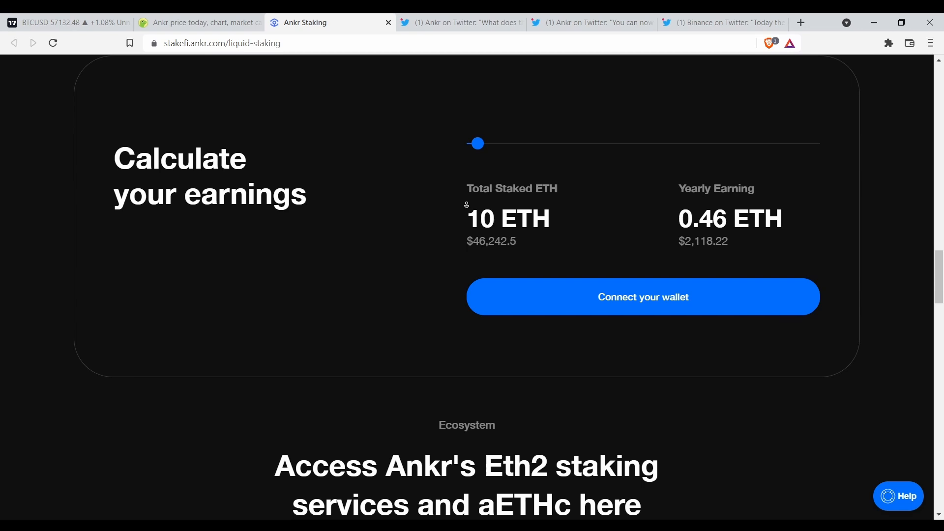
pyautogui.scroll(-3)
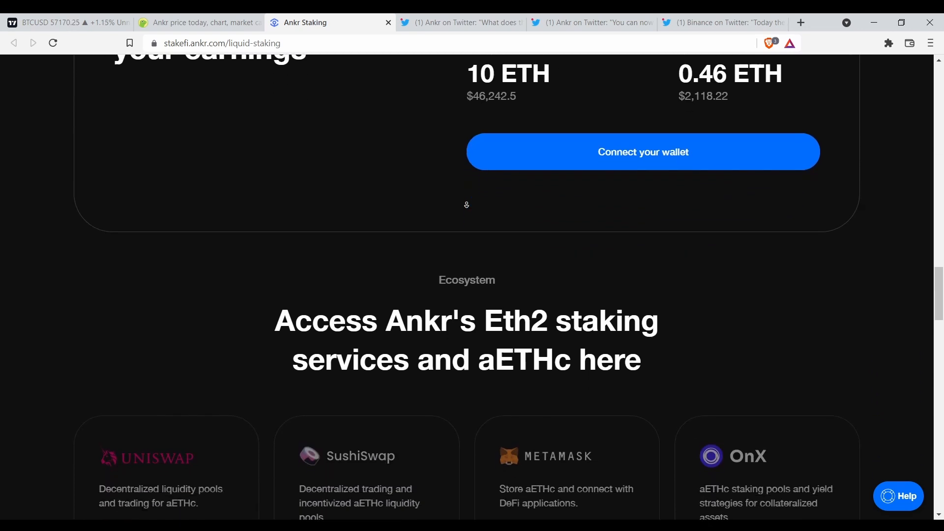
pyautogui.scroll(-3)
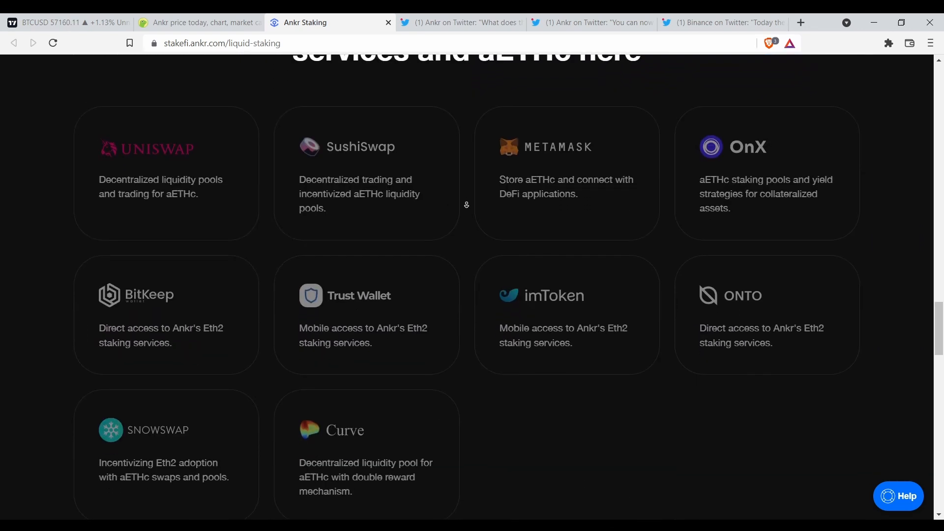
pyautogui.scroll(-3)
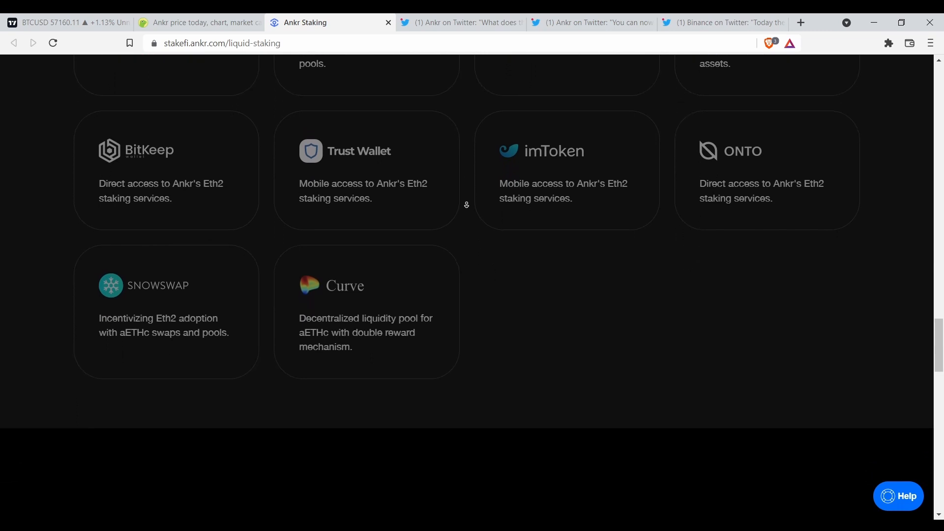
pyautogui.scroll(-3)
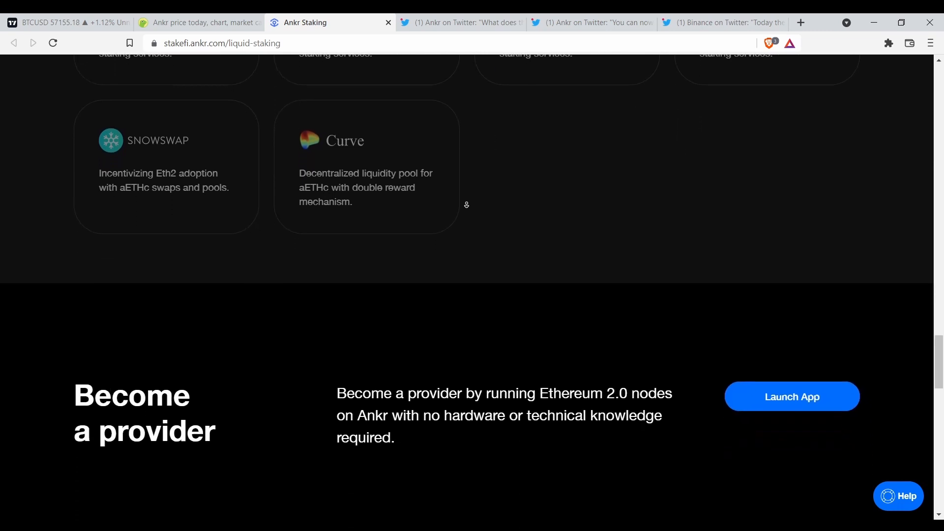
pyautogui.scroll(-3)
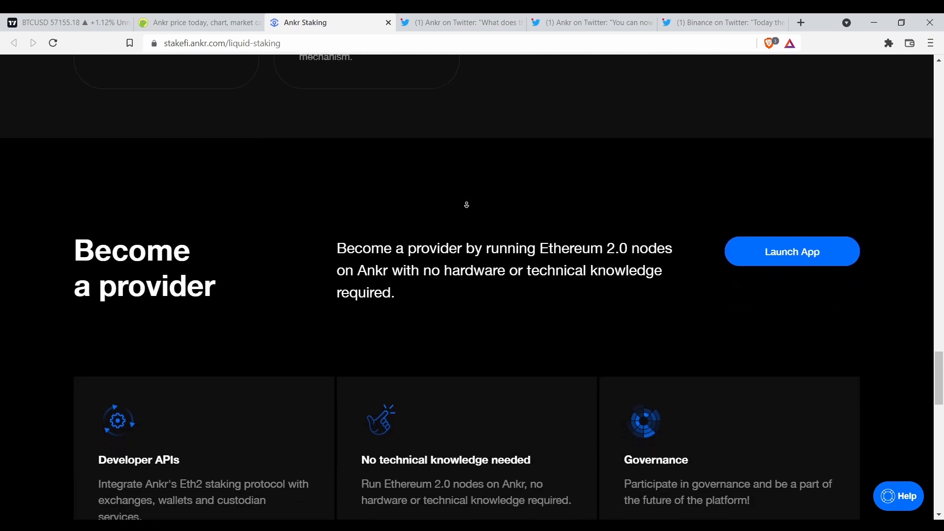
pyautogui.scroll(-3)
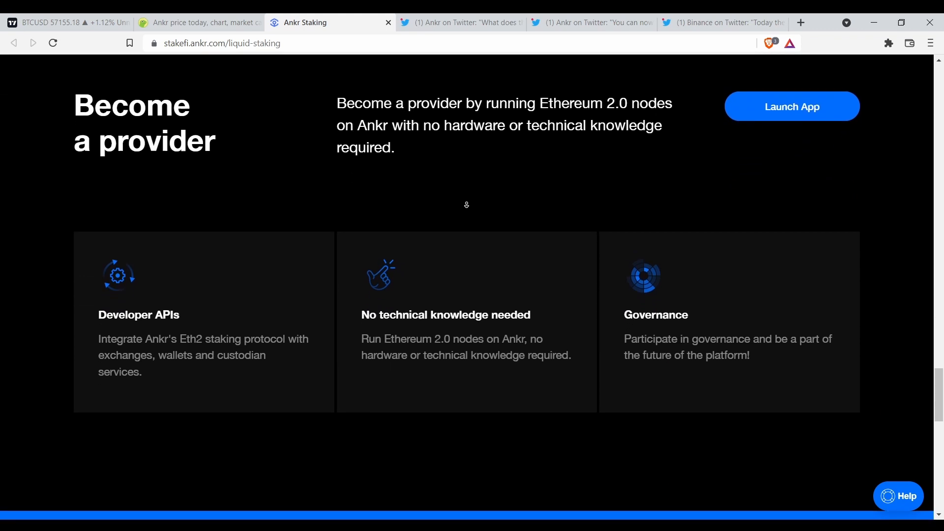
pyautogui.scroll(-3)
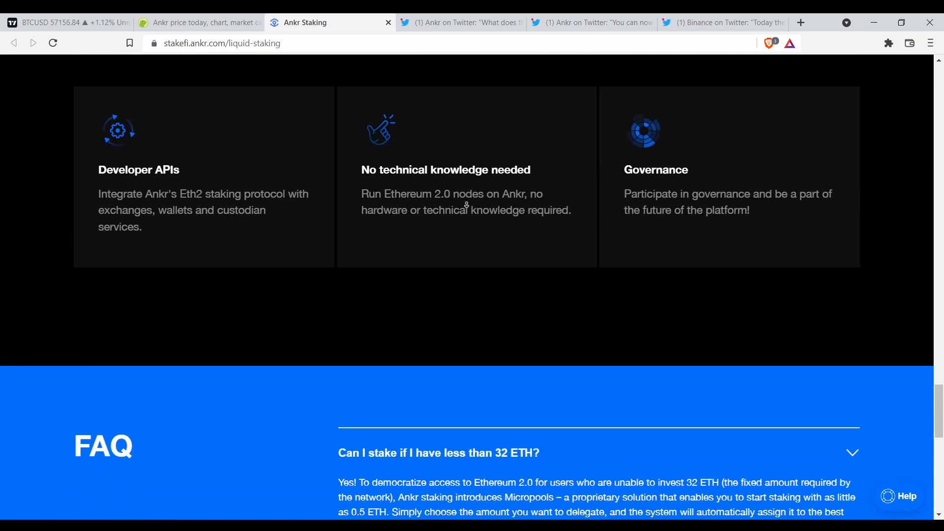
pyautogui.scroll(-3)
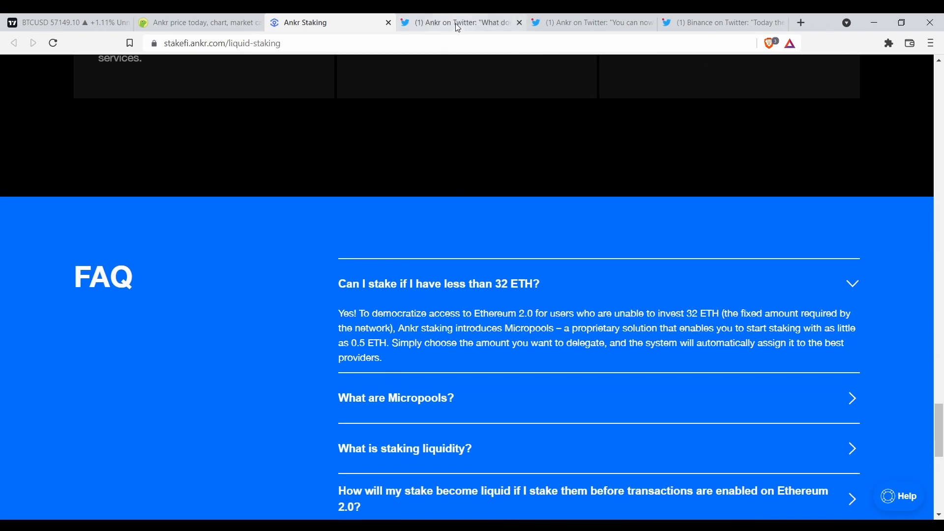
# Read Ankr's tweet on what the protocol means for $ANKR holders, down to the quoted tweet
pyautogui.click(457, 22)
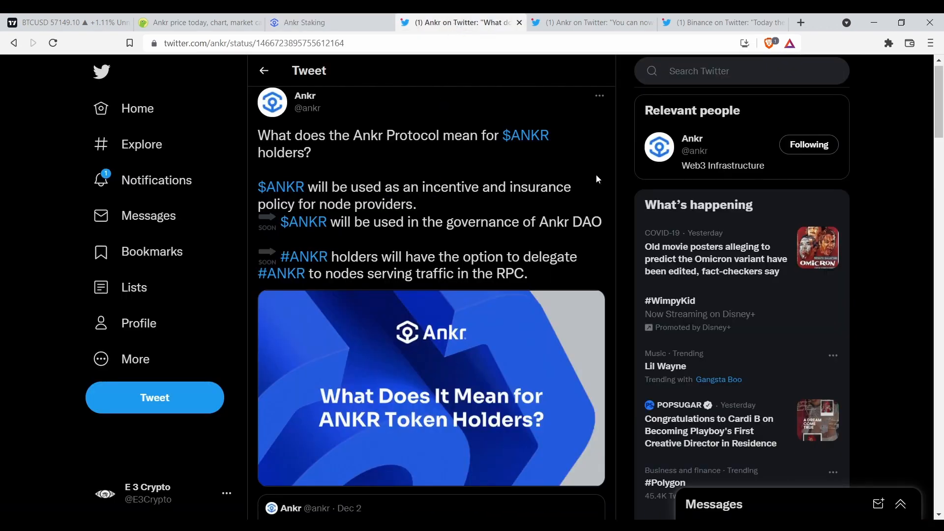
pyautogui.moveTo(354, 155)
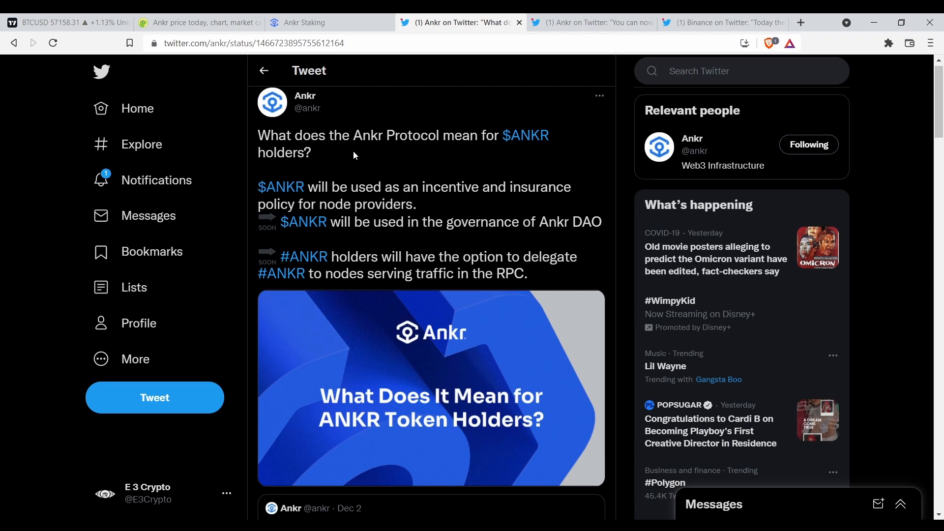
pyautogui.moveTo(379, 177)
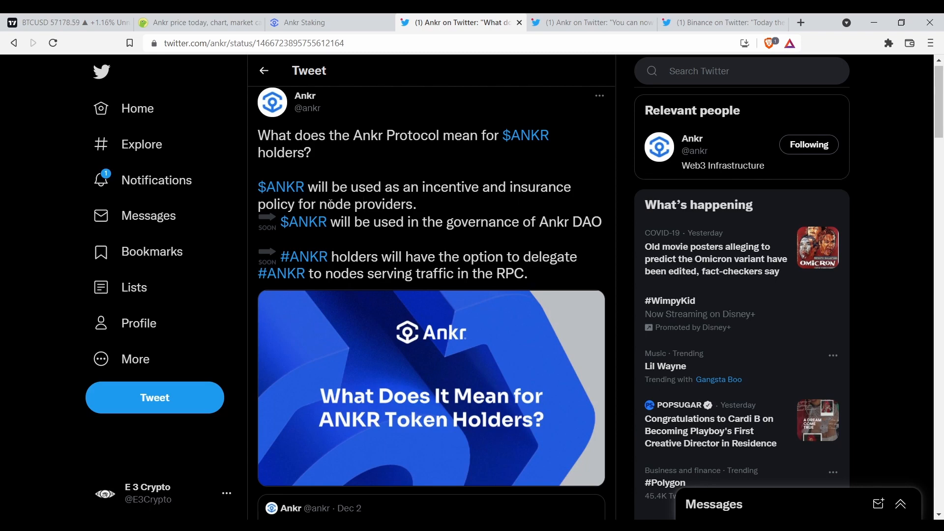
pyautogui.moveTo(303, 222)
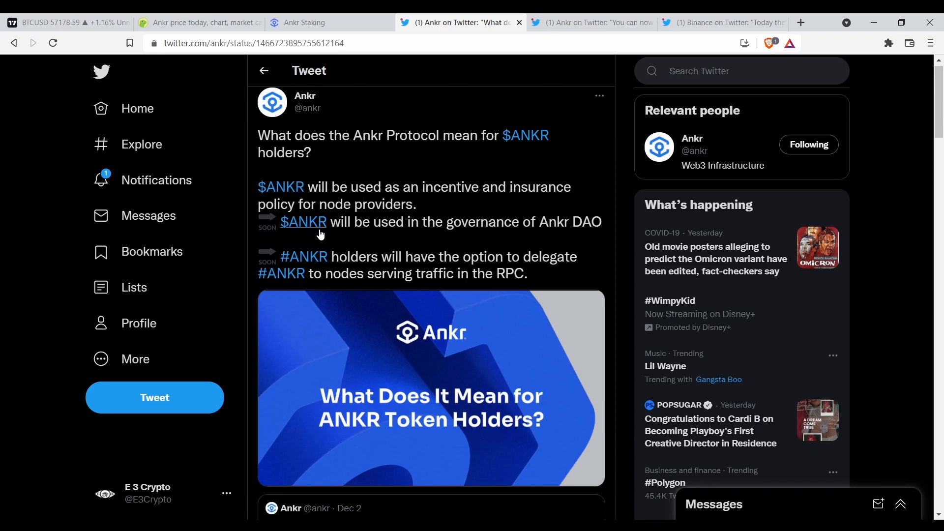
pyautogui.moveTo(526, 239)
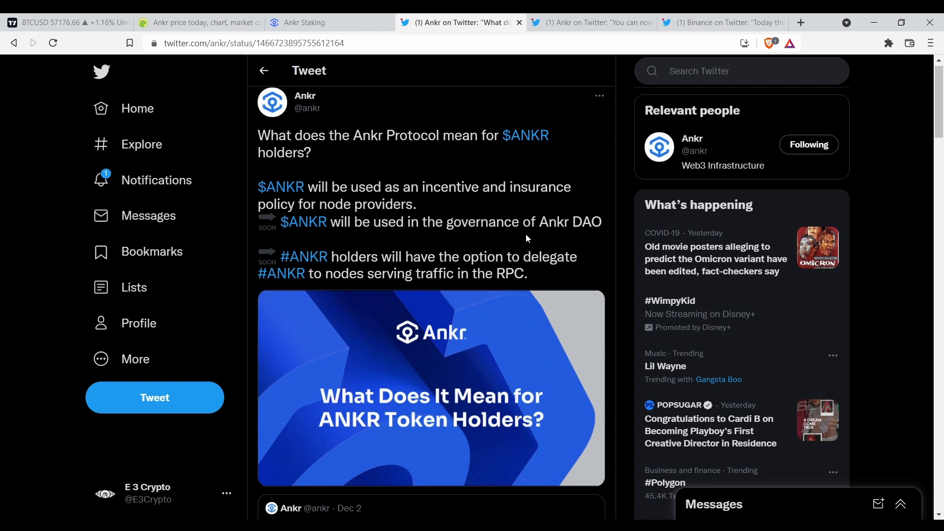
pyautogui.moveTo(410, 260)
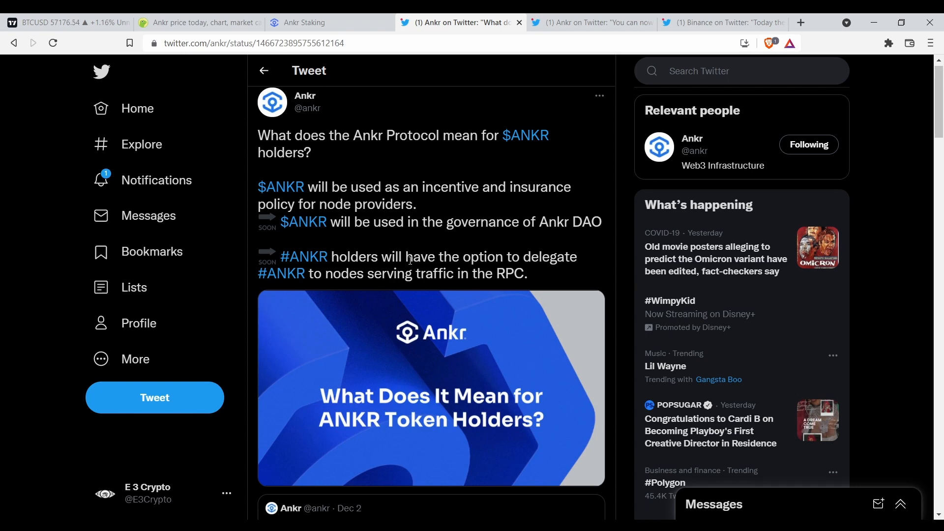
pyautogui.moveTo(488, 263)
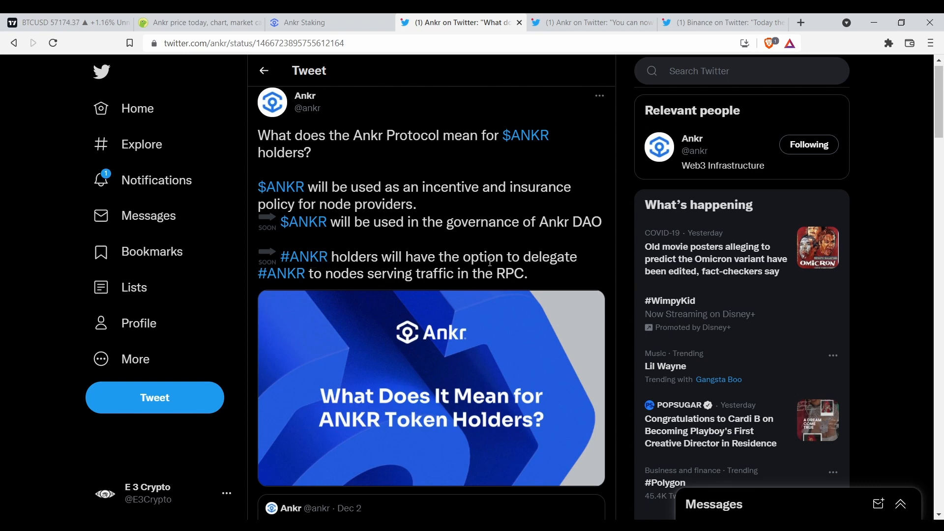
pyautogui.moveTo(280, 274)
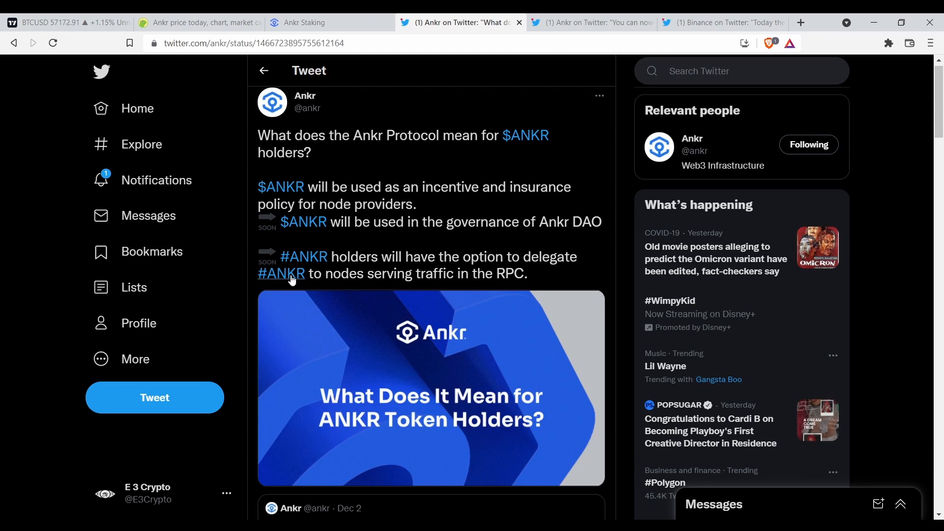
pyautogui.moveTo(423, 265)
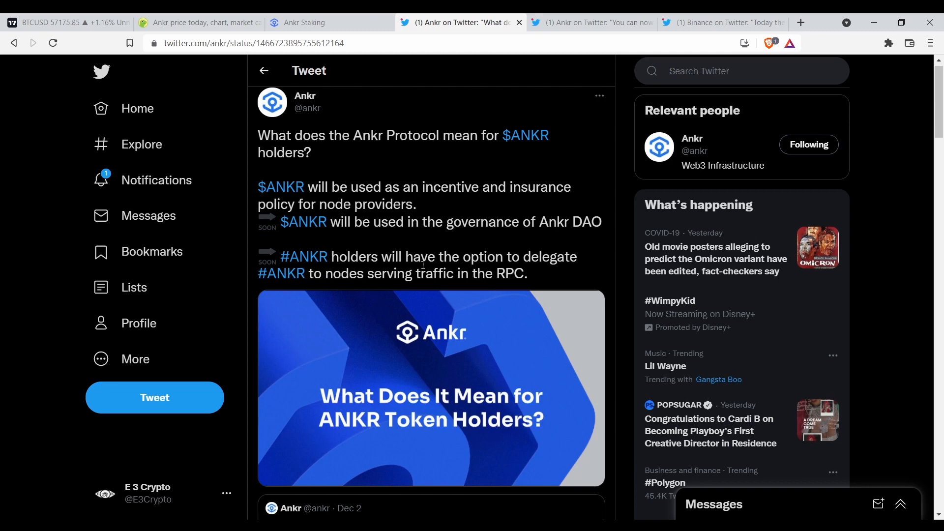
pyautogui.moveTo(489, 276)
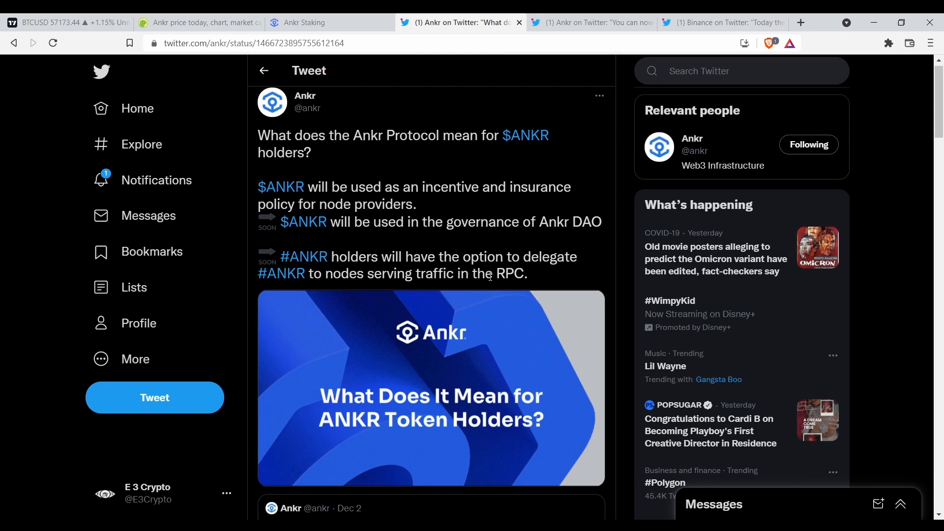
pyautogui.scroll(-3)
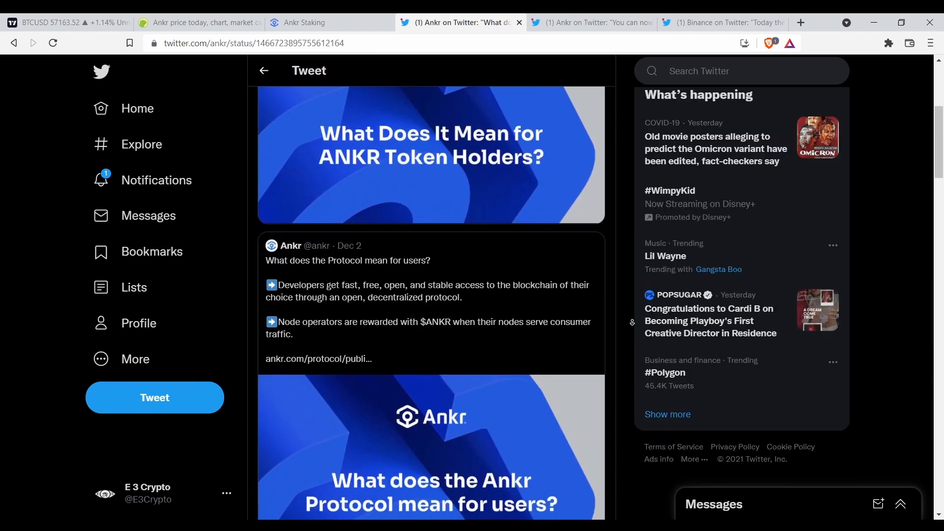
pyautogui.scroll(-3)
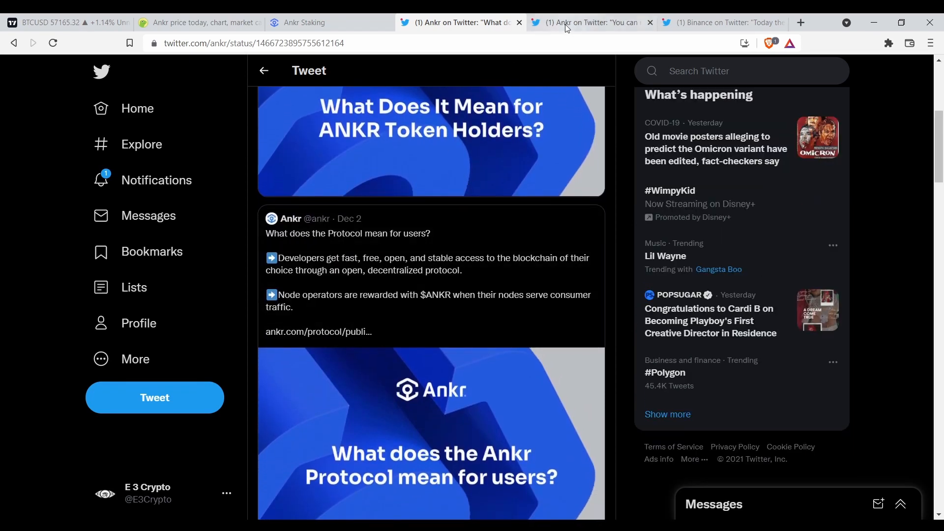
# Open Ankr's pinned Polkadot Parachain Launchpad crowdloan tweet and skim it
pyautogui.click(590, 22)
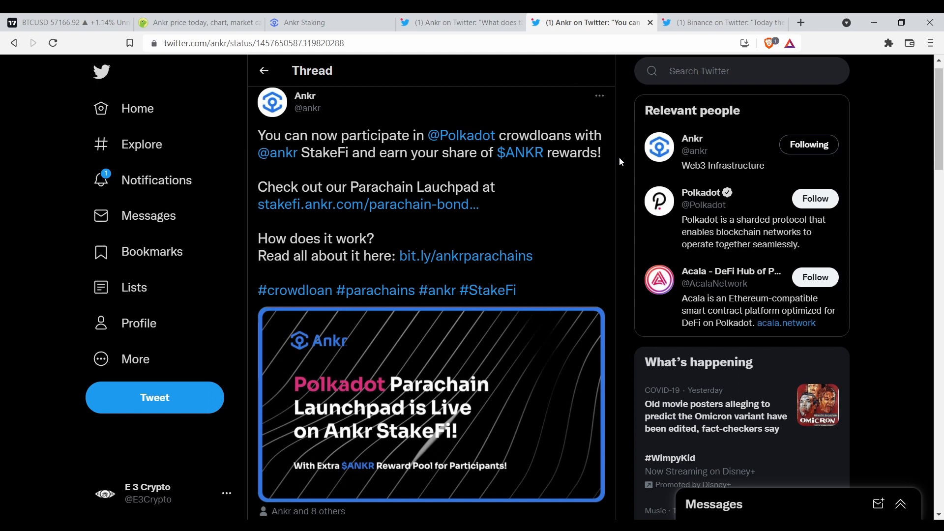
pyautogui.moveTo(622, 149)
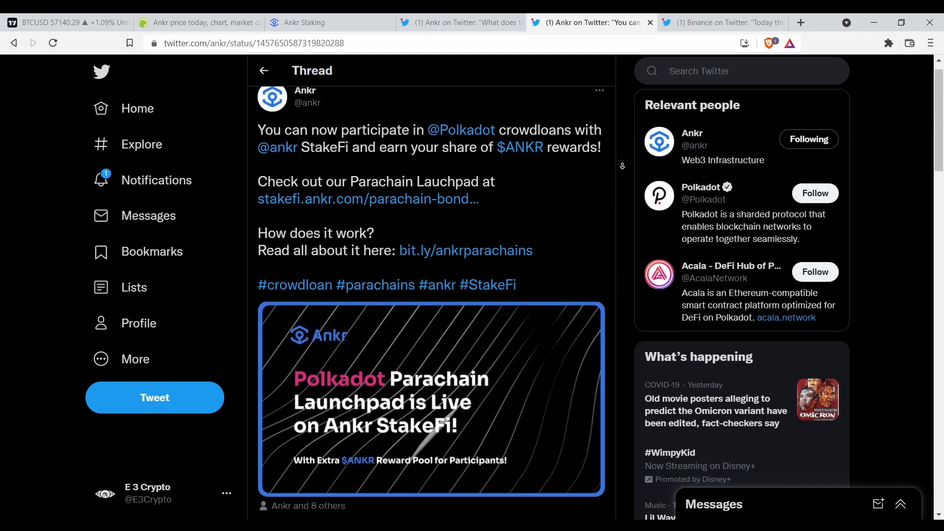
pyautogui.scroll(-3)
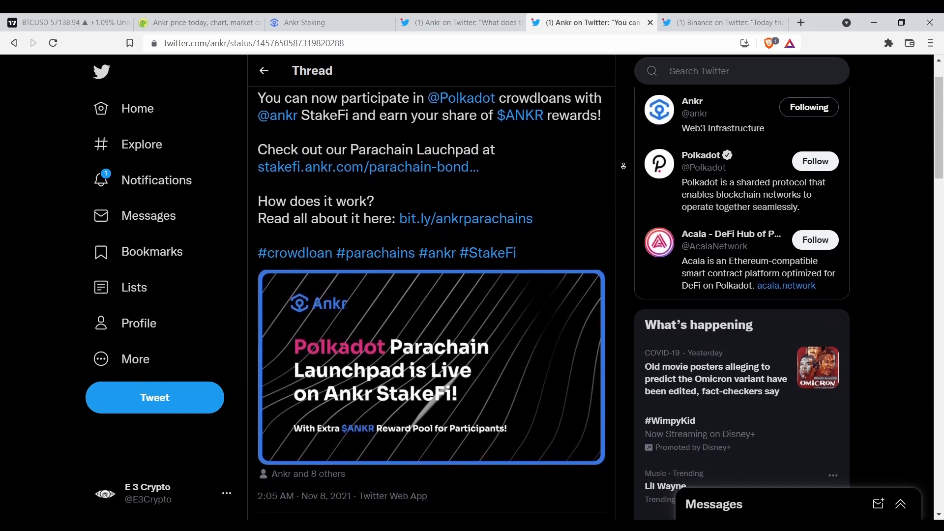
pyautogui.scroll(-3)
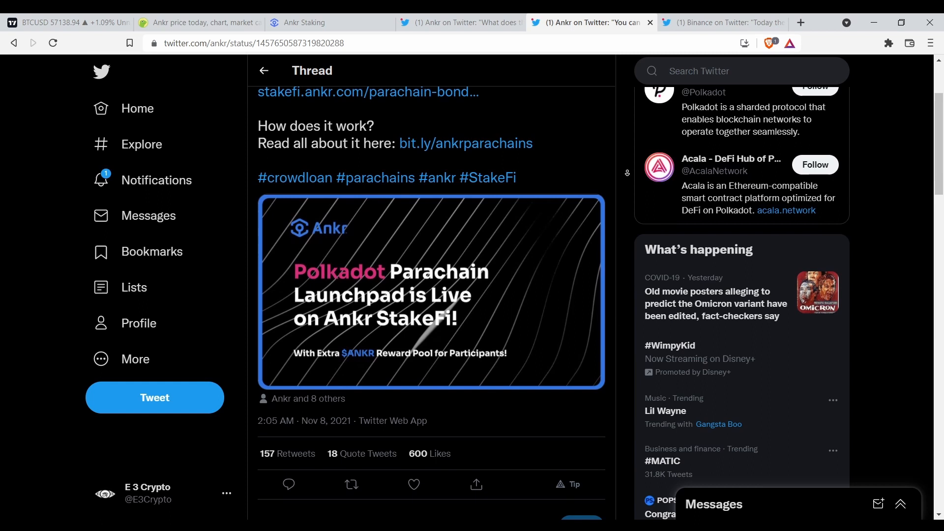
pyautogui.scroll(3)
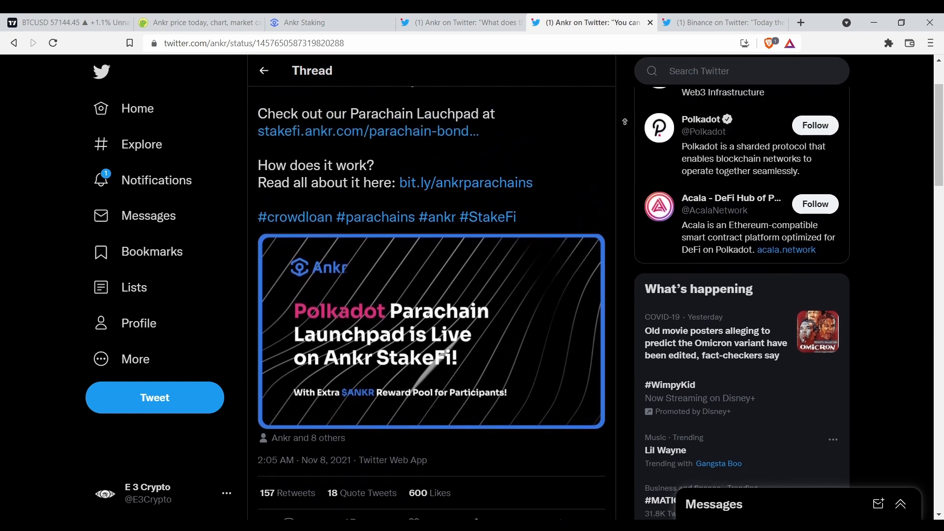
pyautogui.scroll(3)
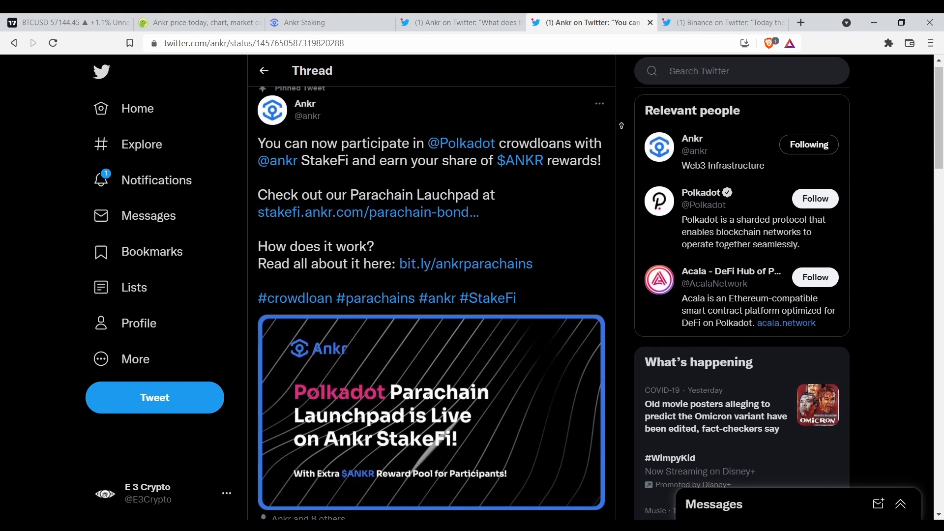
pyautogui.scroll(3)
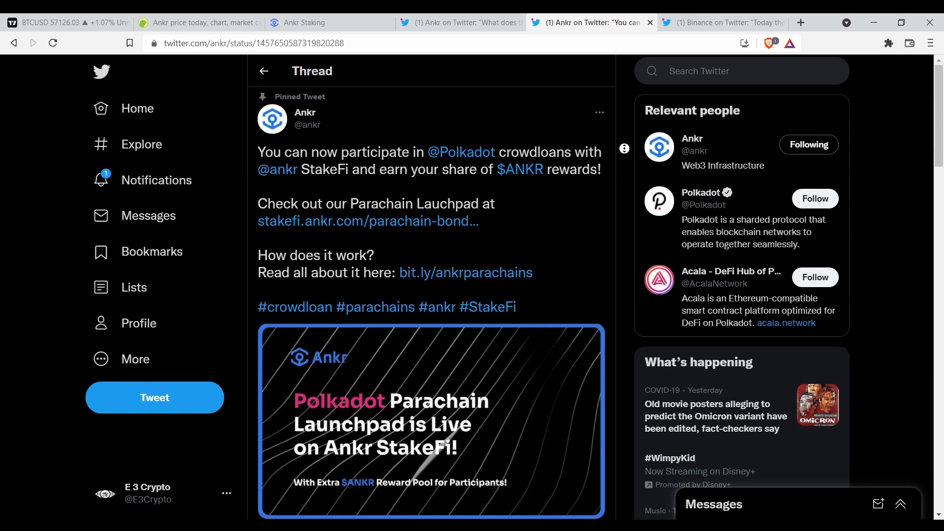
# Read the thread's first reply, then move to Binance's Bruno Upgrade tweet
pyautogui.scroll(-3)
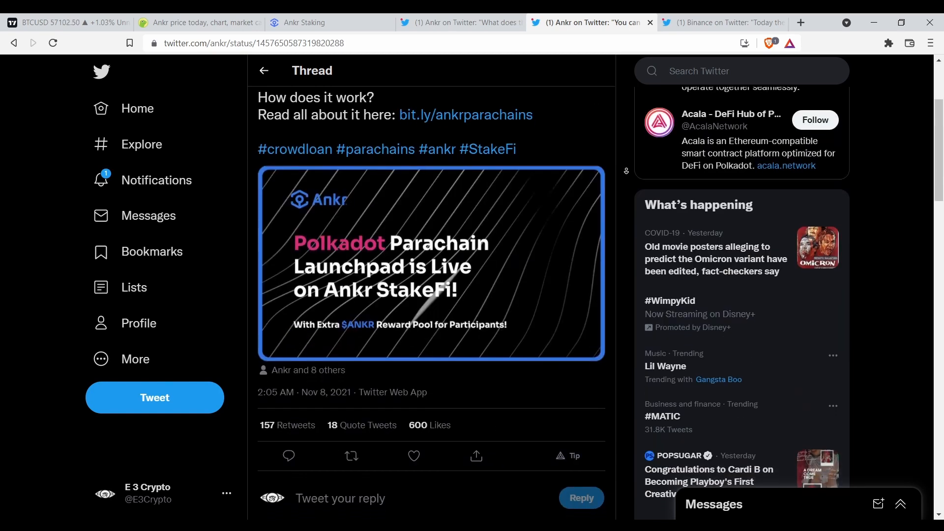
pyautogui.scroll(-3)
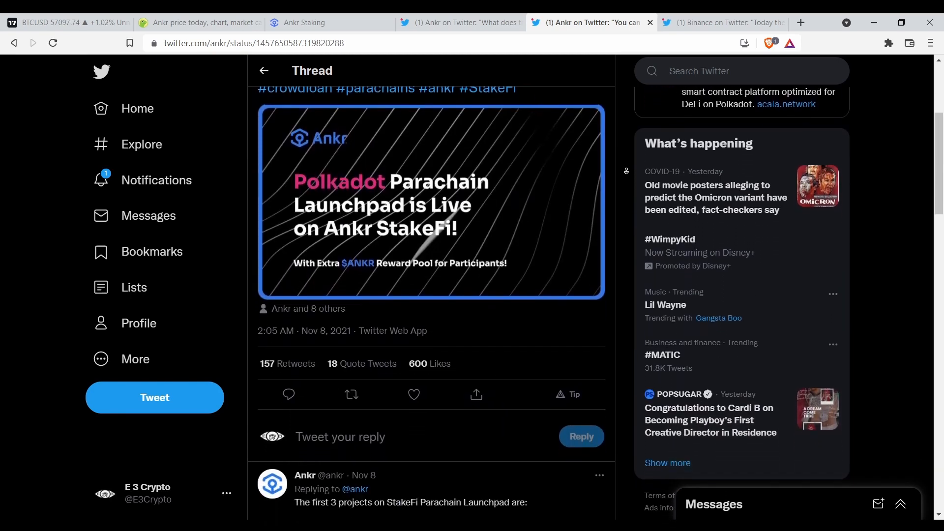
pyautogui.scroll(-3)
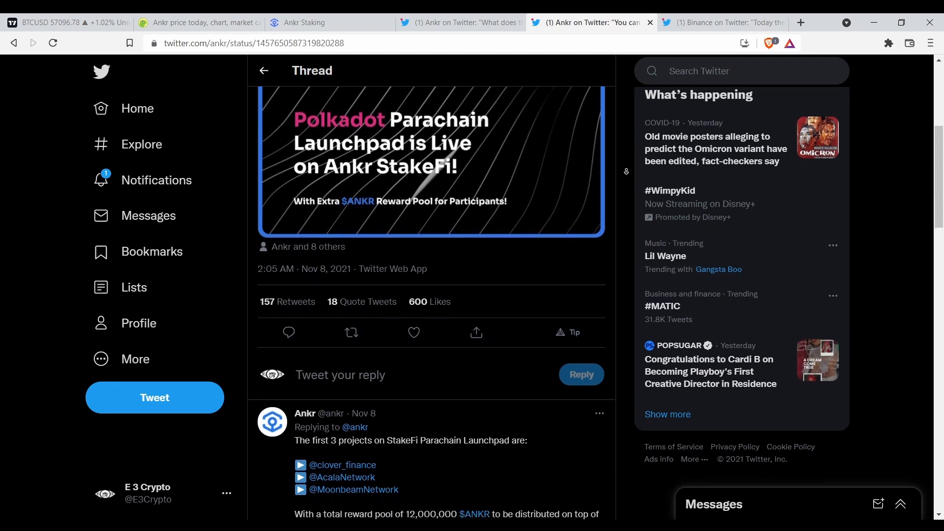
pyautogui.scroll(-3)
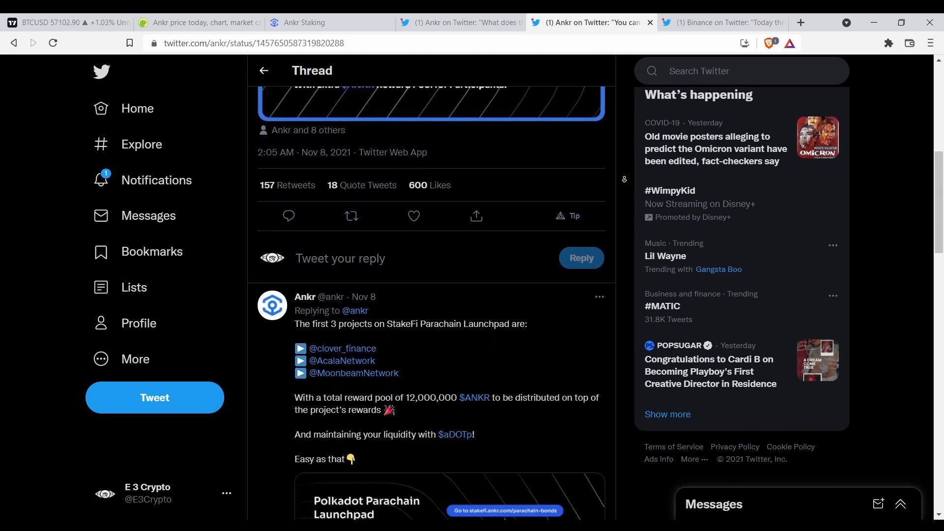
pyautogui.scroll(-3)
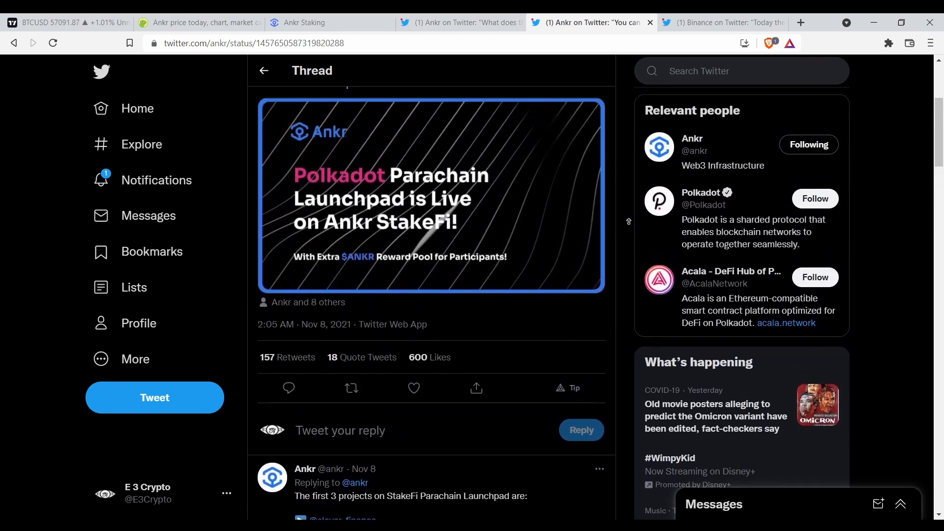
pyautogui.scroll(3)
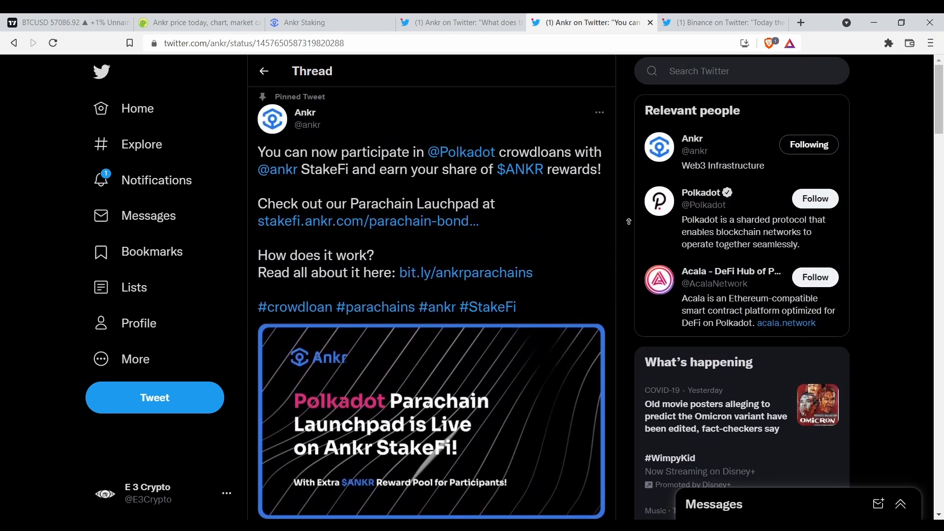
pyautogui.click(722, 22)
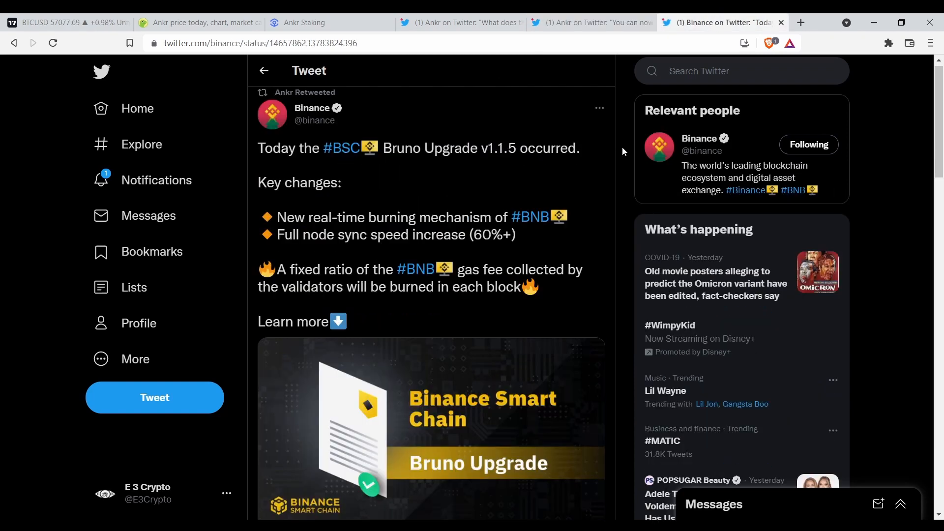
pyautogui.moveTo(429, 161)
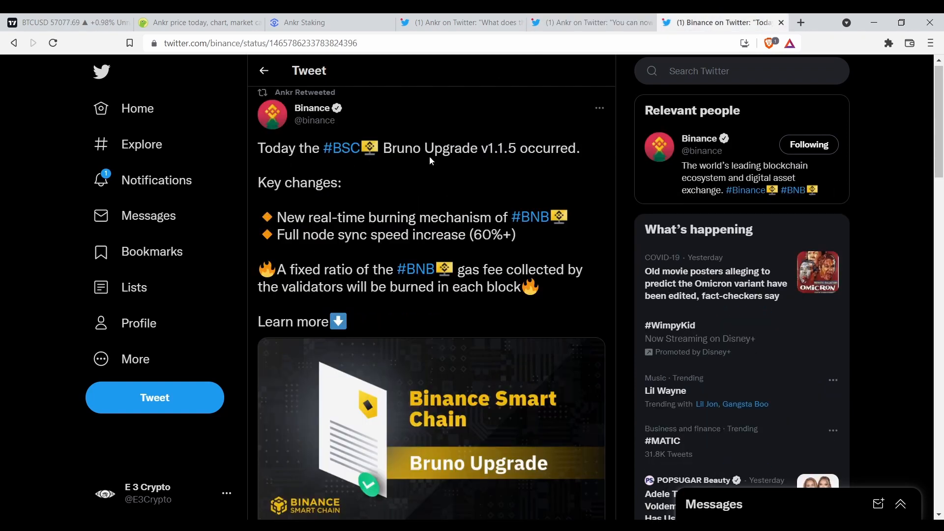
pyautogui.moveTo(352, 183)
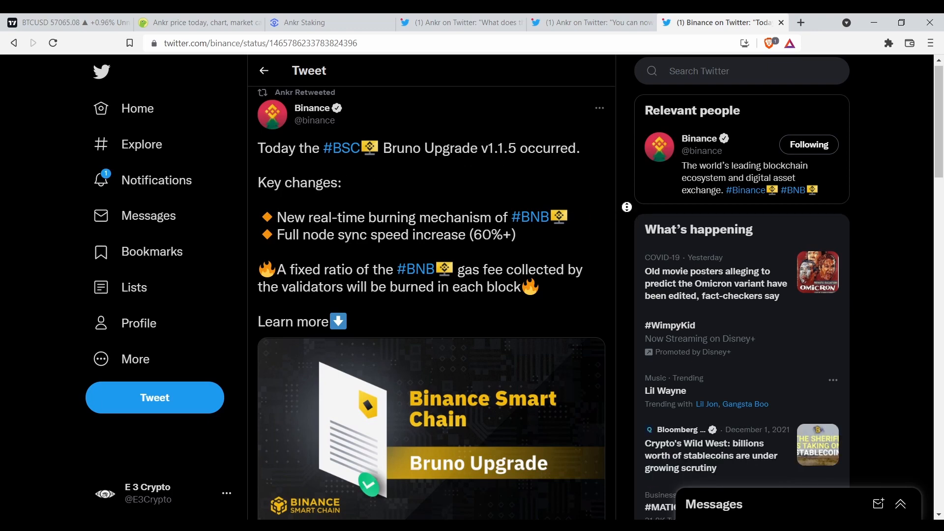
pyautogui.scroll(-3)
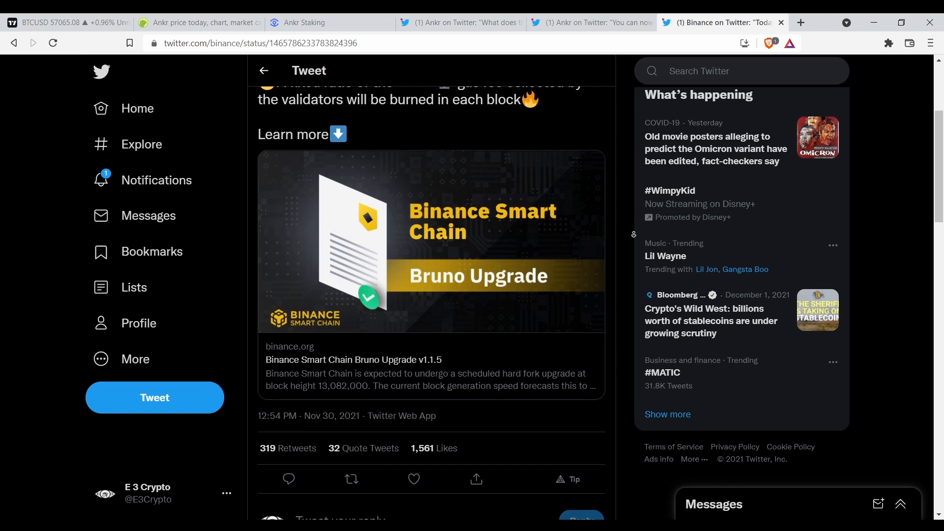
pyautogui.scroll(3)
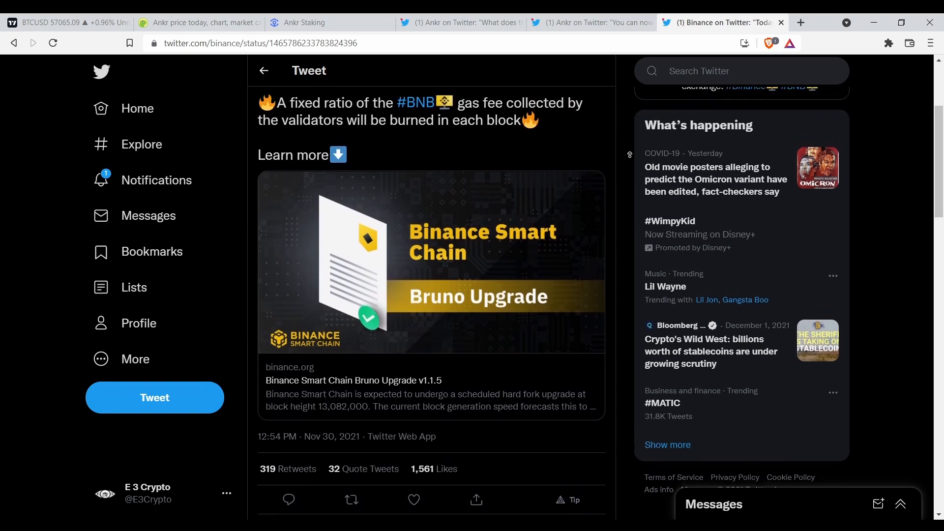
pyautogui.scroll(3)
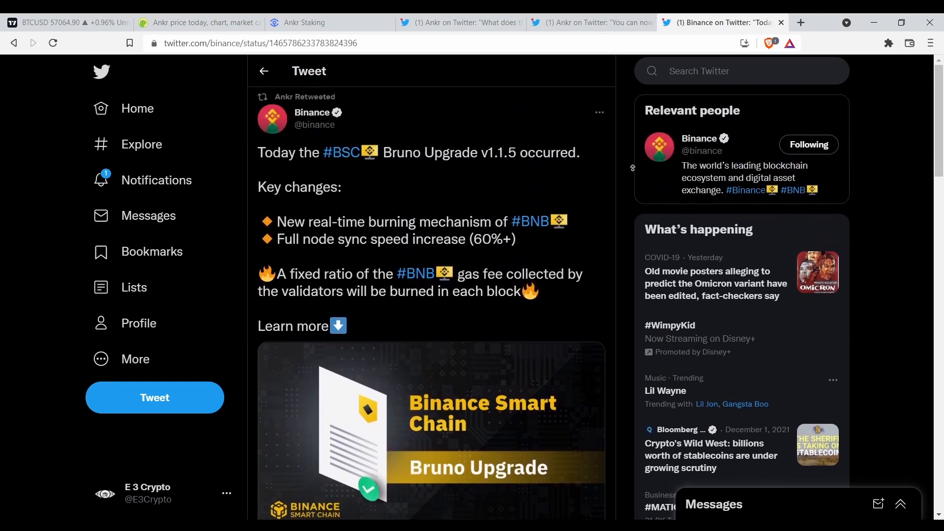
pyautogui.moveTo(627, 171)
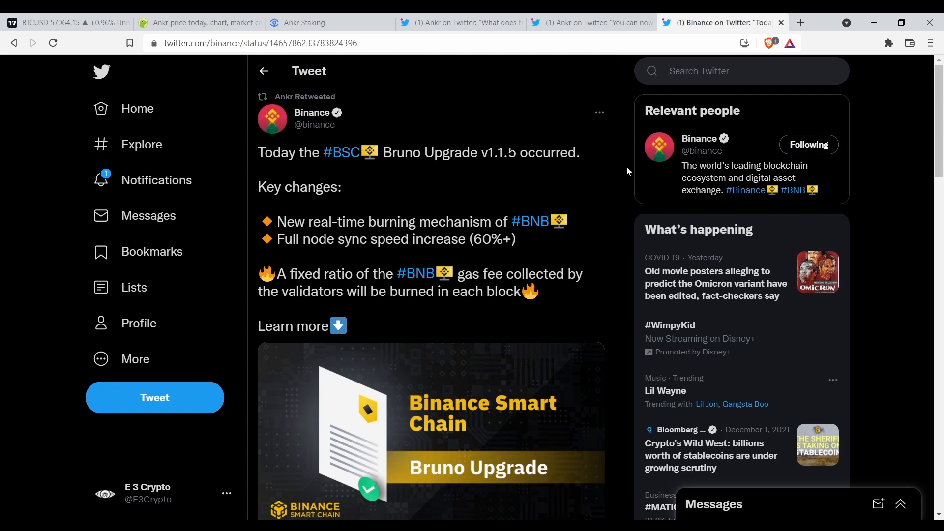
pyautogui.moveTo(359, 245)
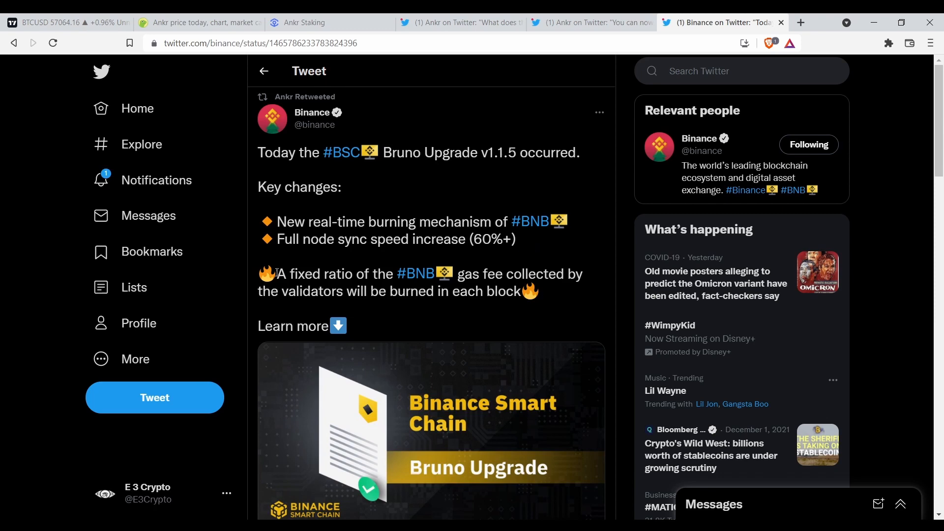
pyautogui.moveTo(294, 278)
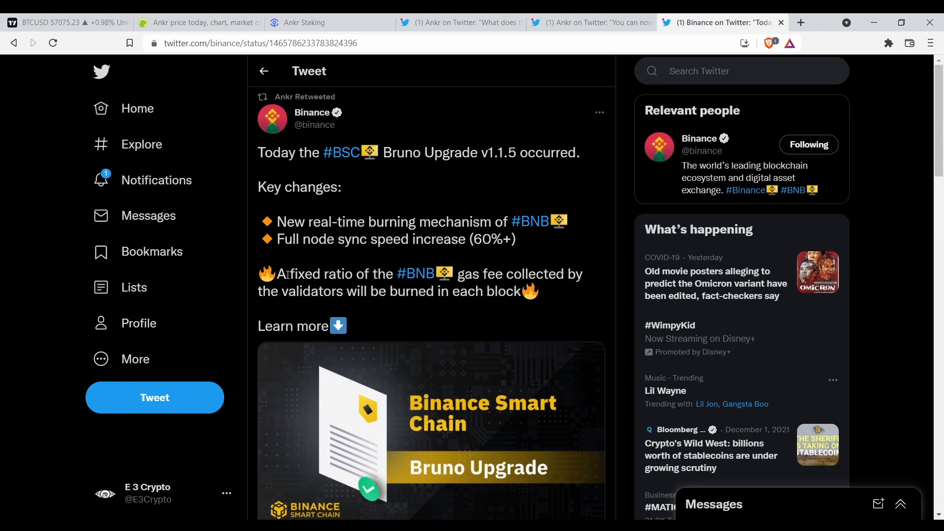
pyautogui.moveTo(415, 273)
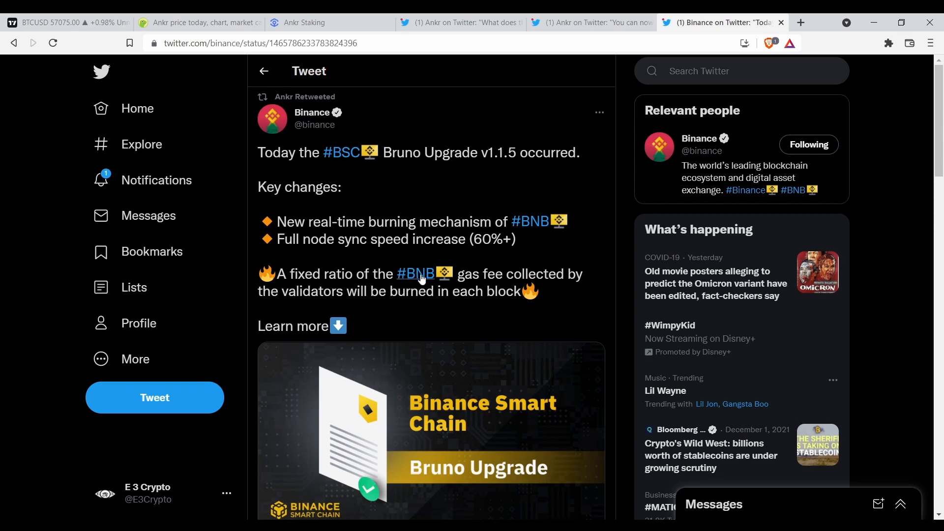
pyautogui.moveTo(313, 295)
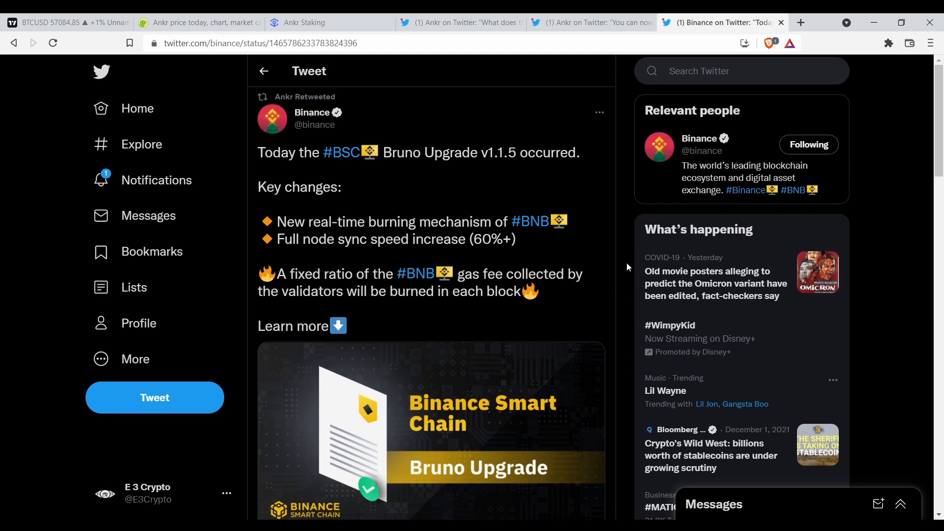
pyautogui.moveTo(626, 269)
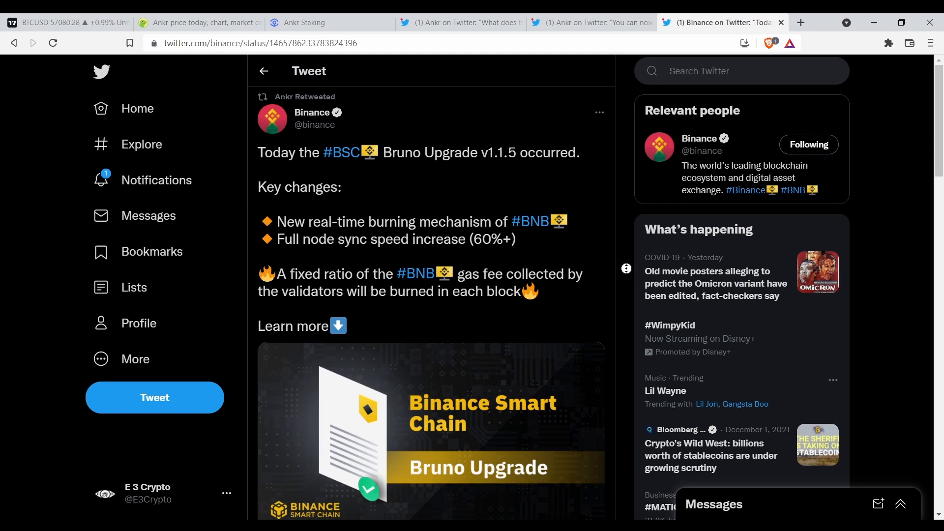
# Scroll down Binance's BSC Bruno Upgrade v1.1.5 tweet and like it
pyautogui.scroll(-3)
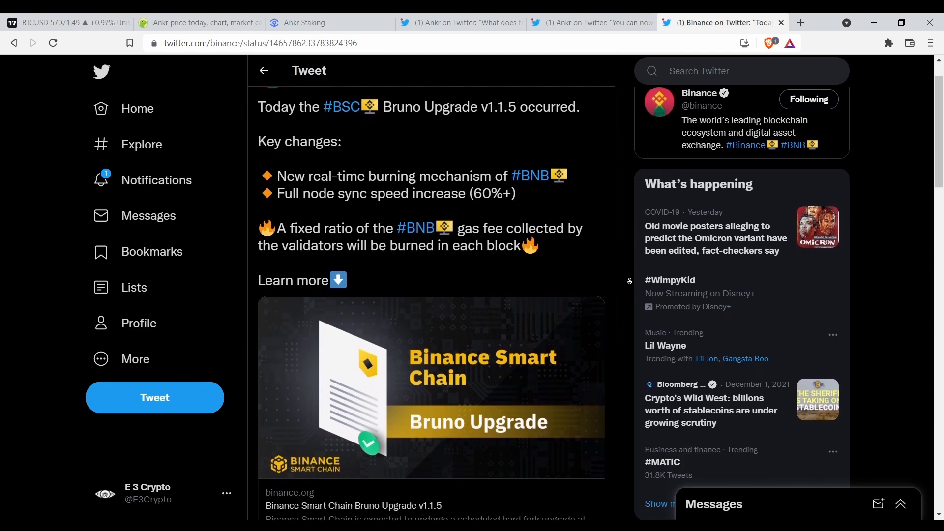
pyautogui.scroll(-3)
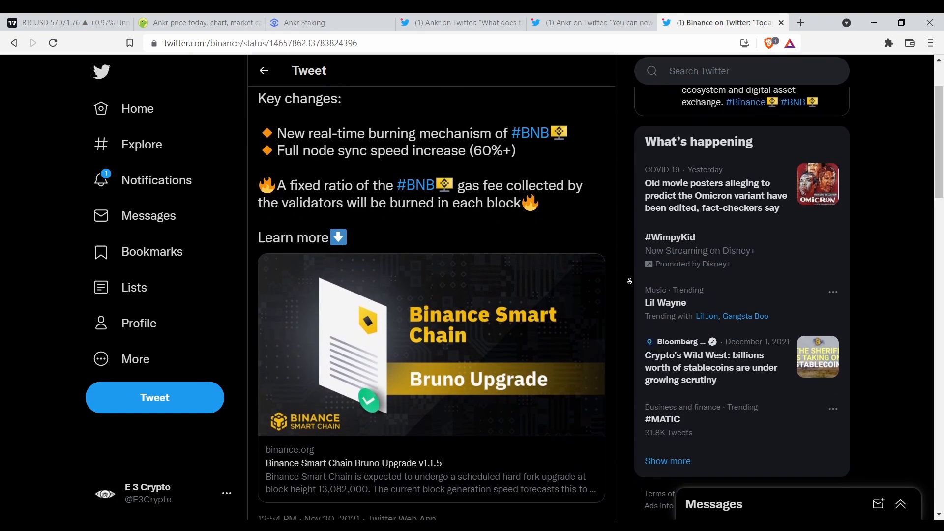
pyautogui.scroll(-3)
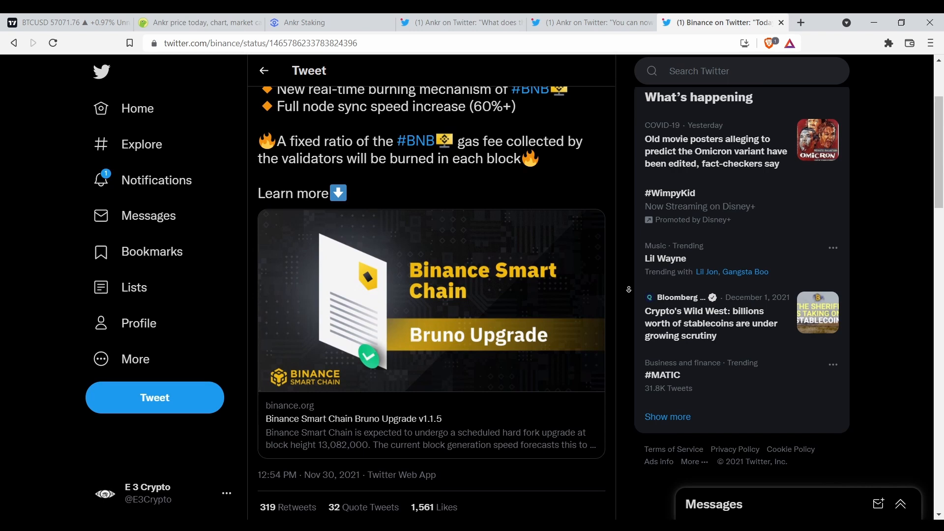
pyautogui.scroll(-3)
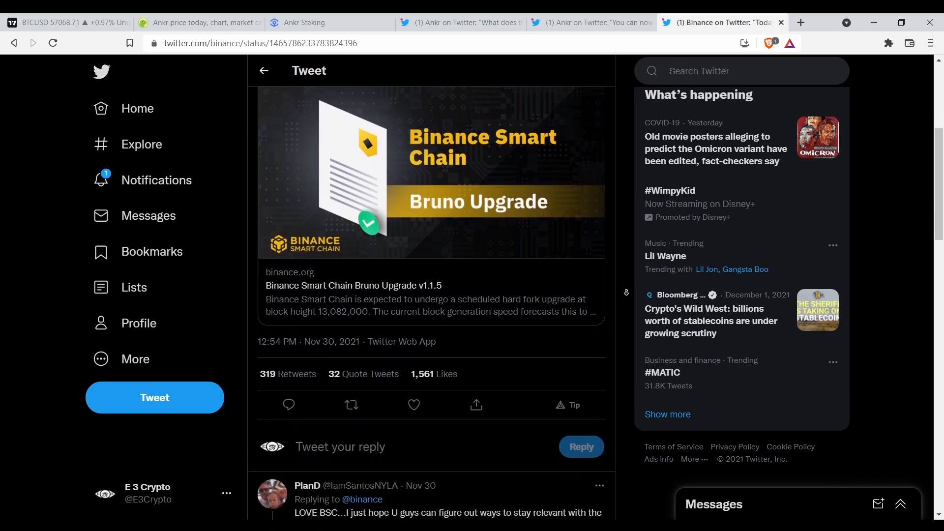
pyautogui.scroll(-3)
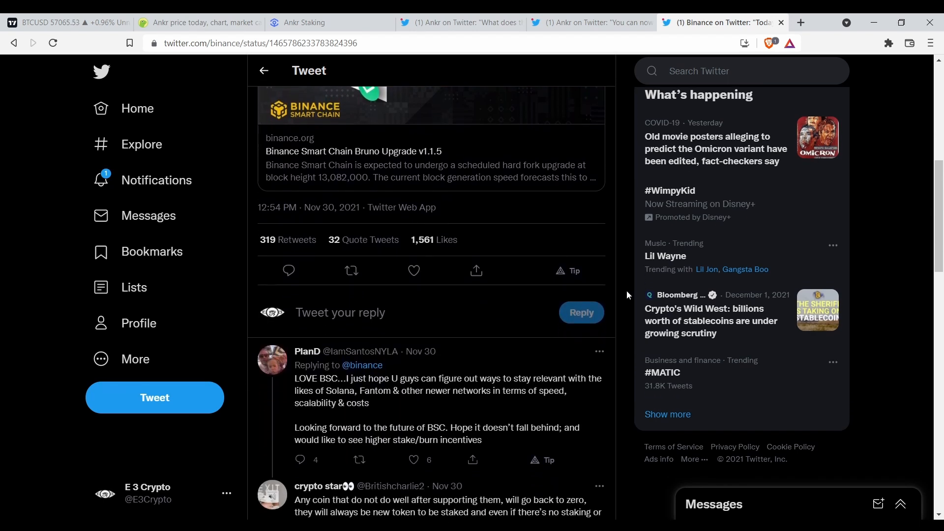
pyautogui.click(414, 270)
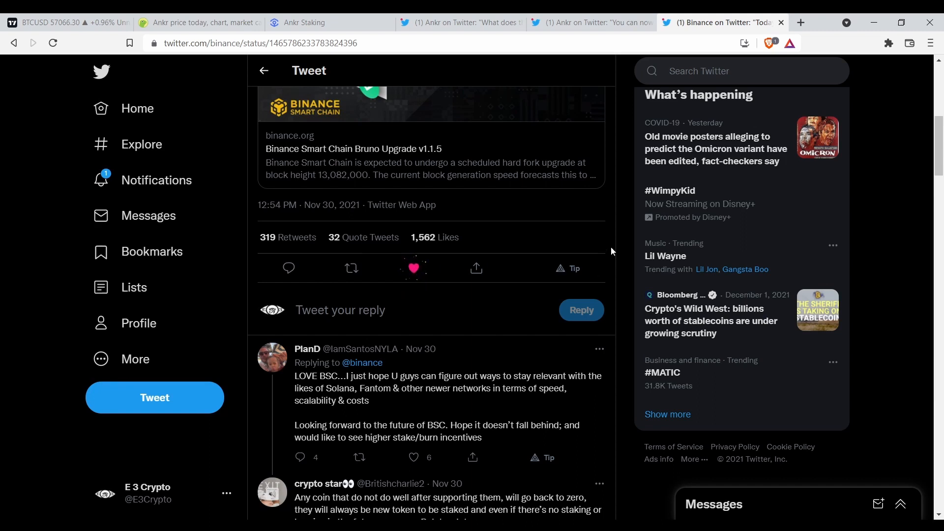
# Scroll through the replies to the Bruno Upgrade tweet
pyautogui.scroll(-3)
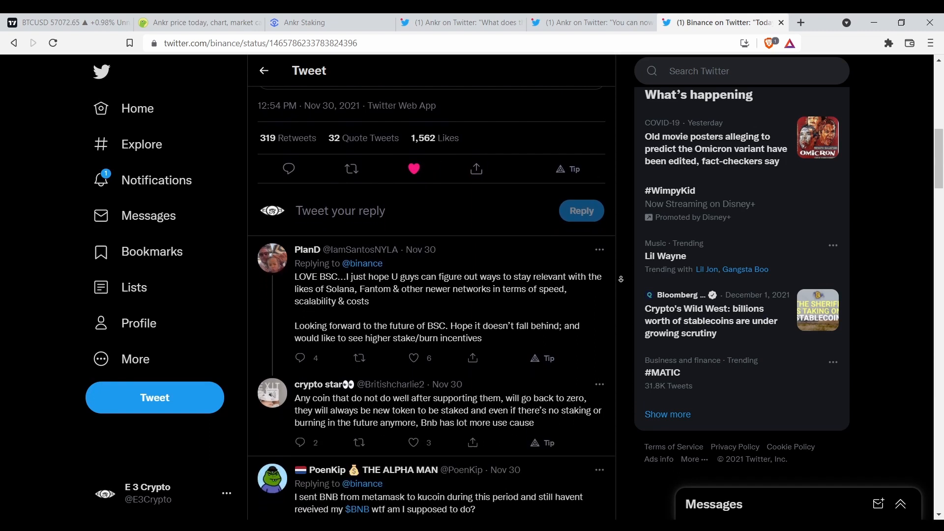
pyautogui.scroll(-3)
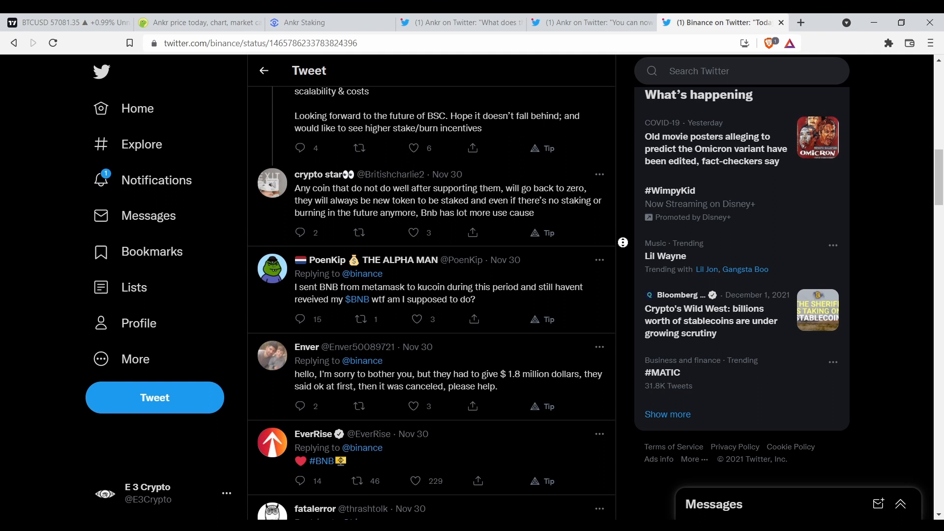
pyautogui.scroll(-3)
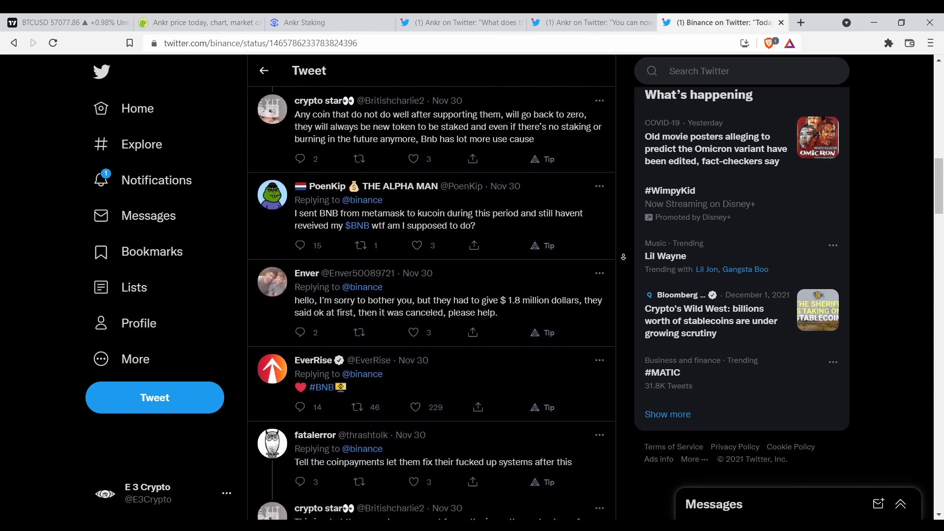
pyautogui.scroll(-3)
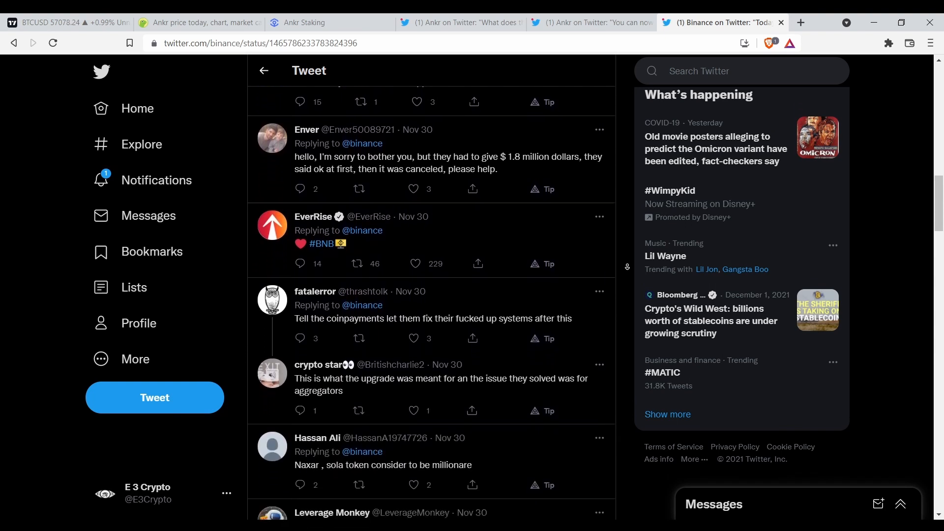
pyautogui.scroll(-3)
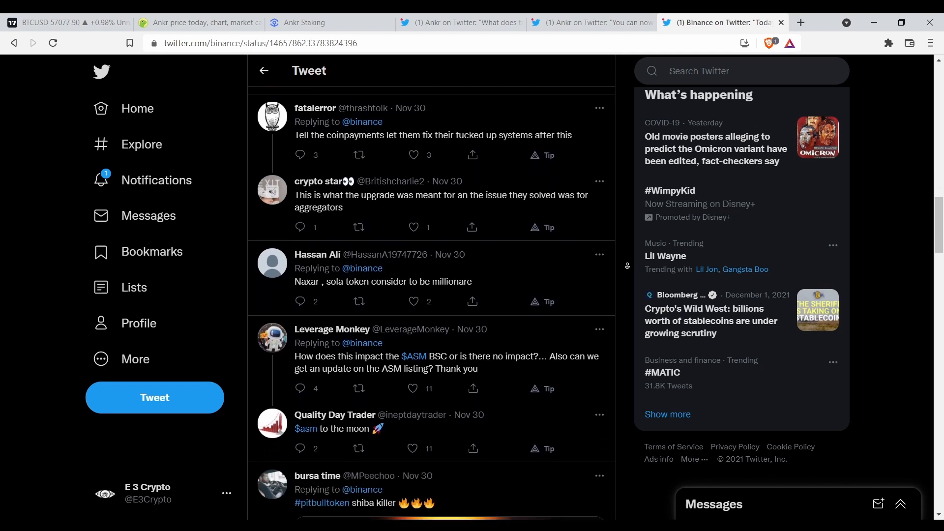
pyautogui.scroll(-3)
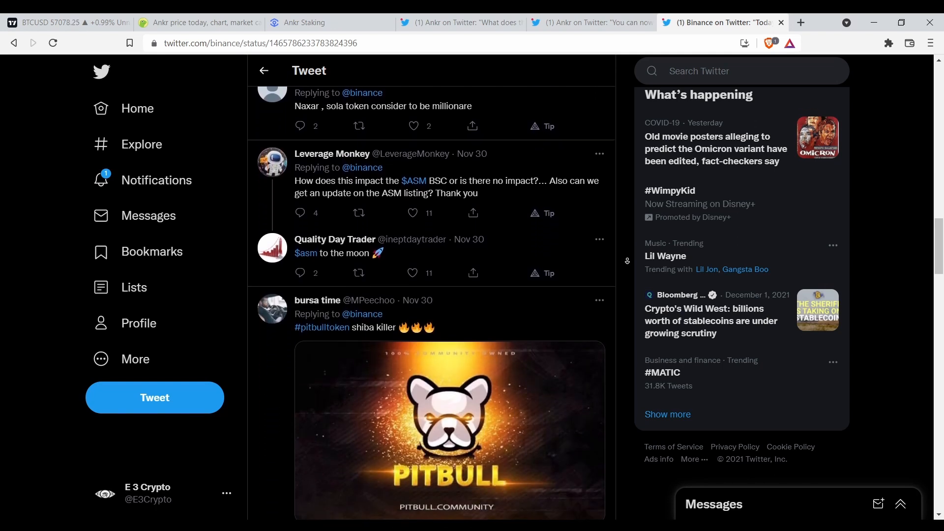
# Return to the top of the tweet, then go back to the CoinGecko Ankr price page
pyautogui.scroll(3)
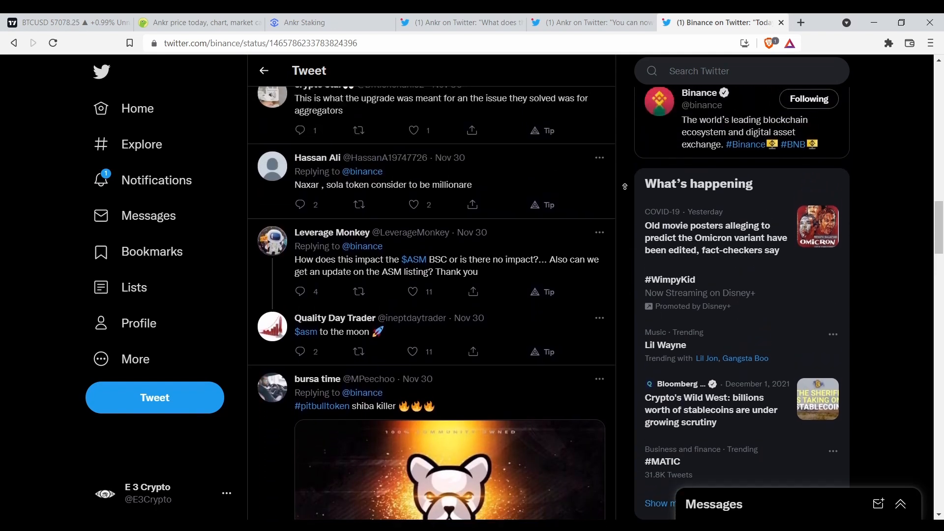
pyautogui.scroll(3)
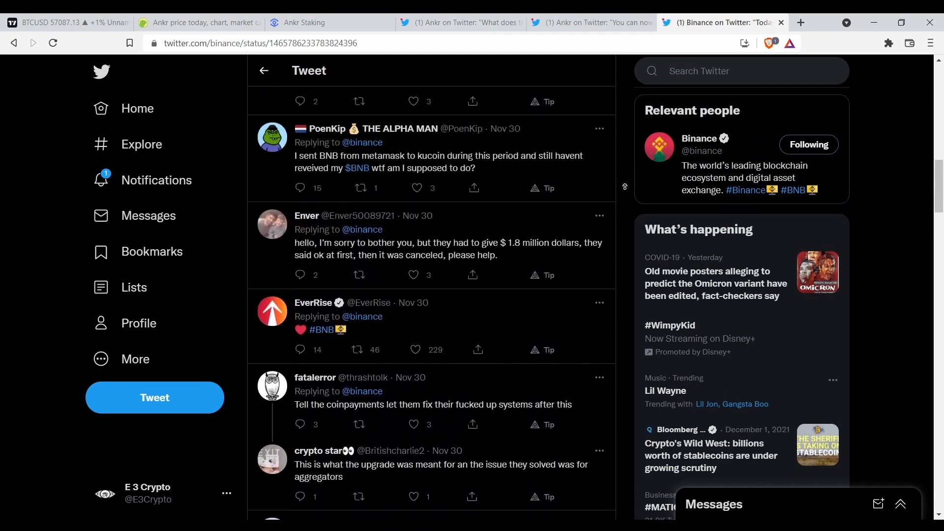
pyautogui.scroll(3)
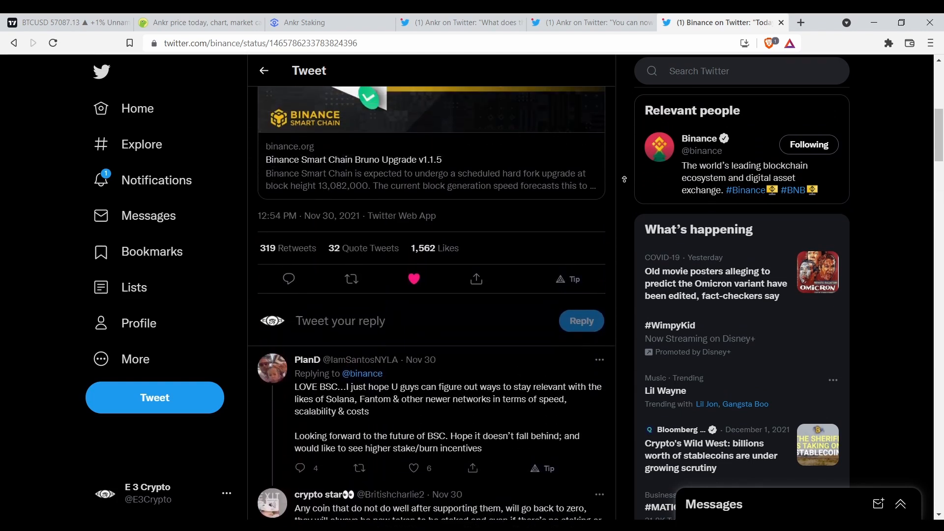
pyautogui.scroll(3)
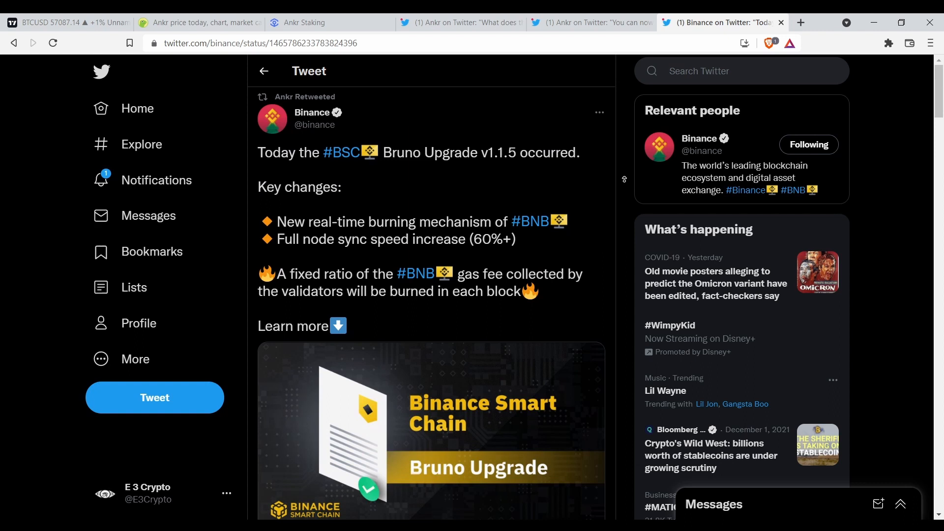
pyautogui.moveTo(386, 128)
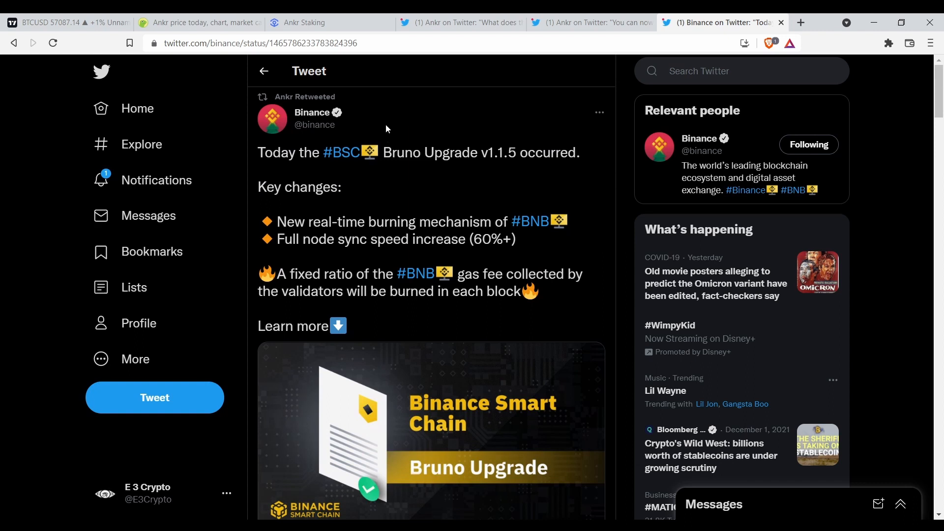
pyautogui.moveTo(617, 39)
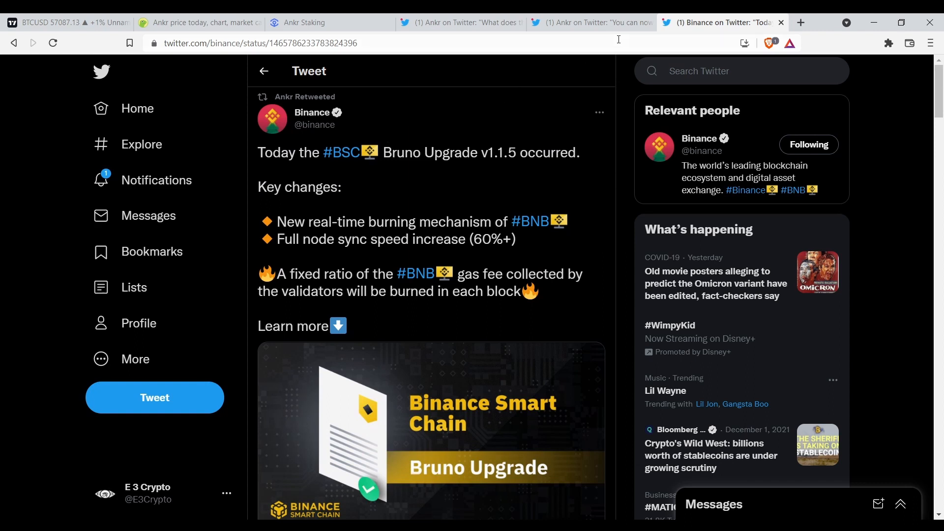
pyautogui.moveTo(499, 141)
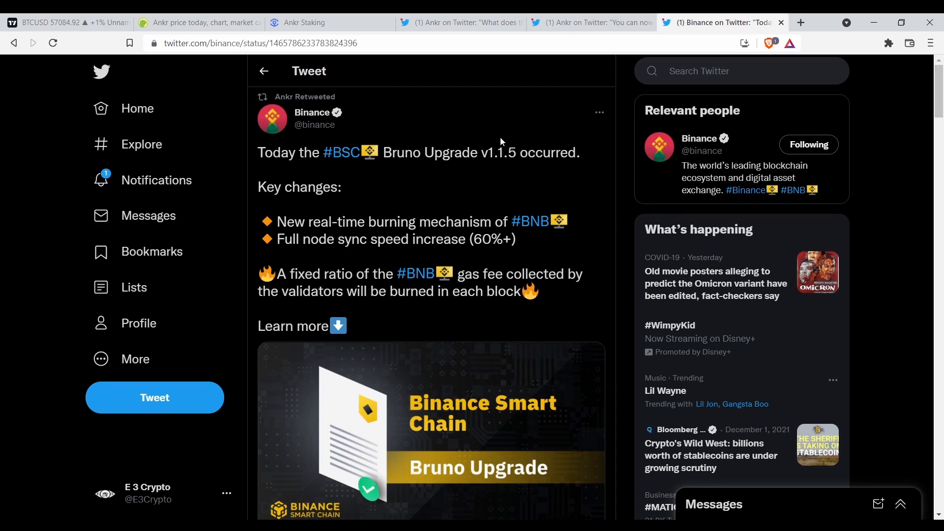
pyautogui.click(199, 22)
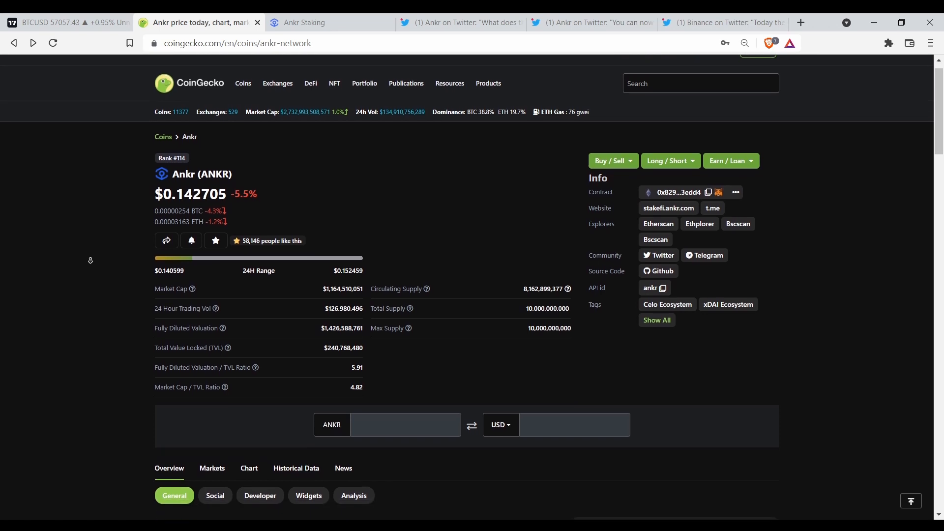
# Review the Ankr price chart, stats and markets table, then go to the CoinGecko homepage
pyautogui.scroll(-3)
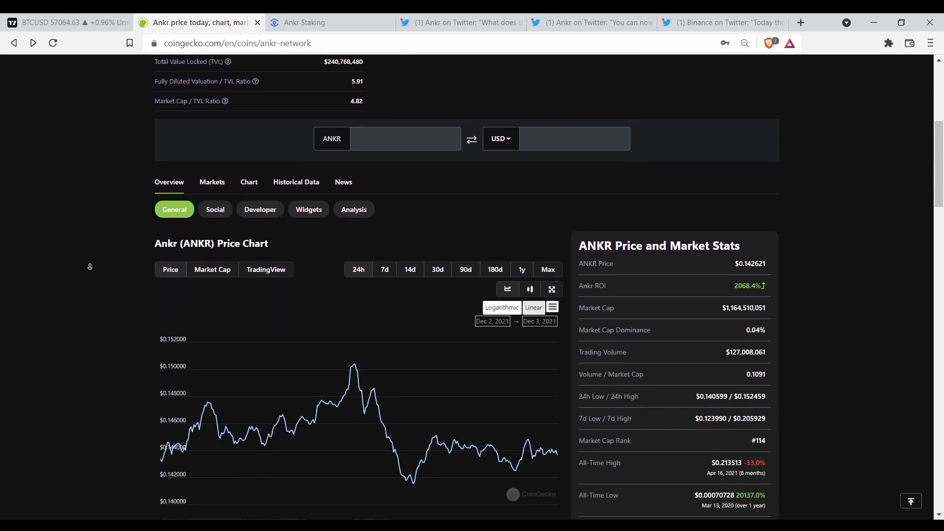
pyautogui.scroll(-3)
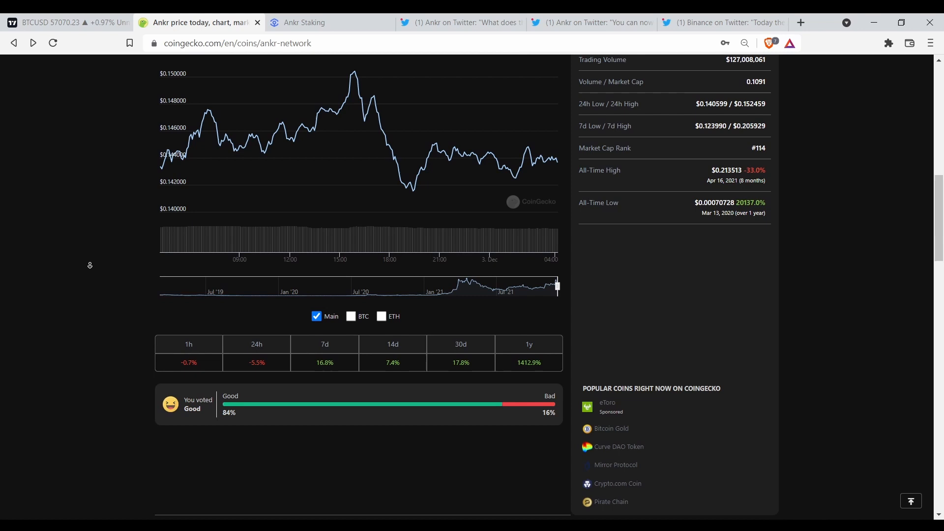
pyautogui.scroll(-3)
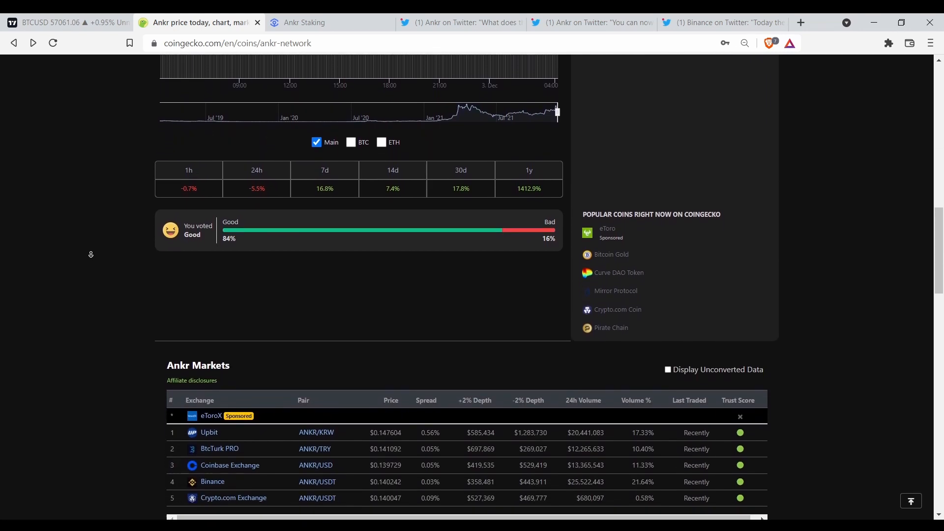
pyautogui.scroll(3)
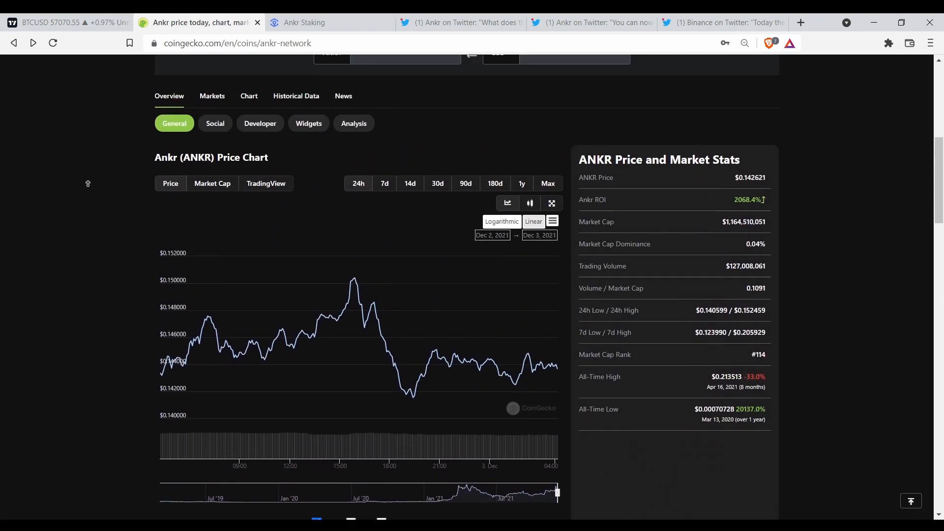
pyautogui.scroll(3)
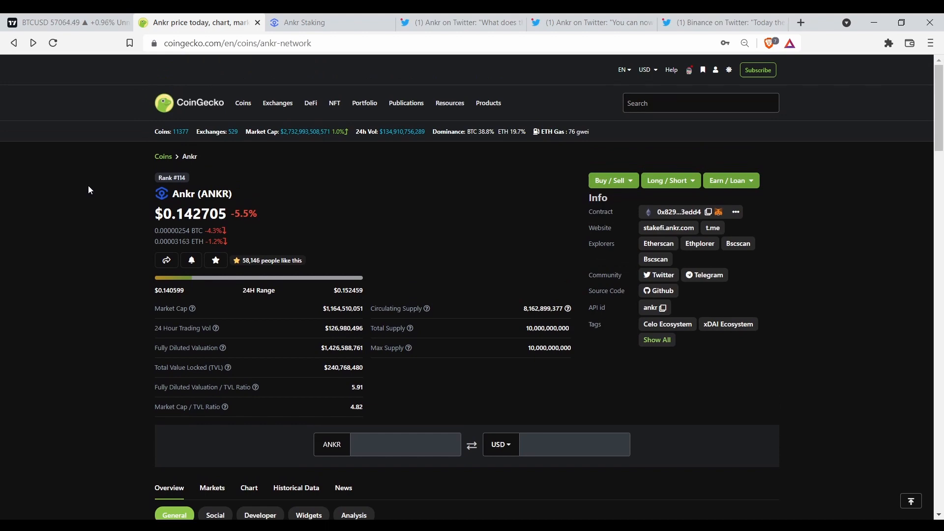
pyautogui.click(188, 103)
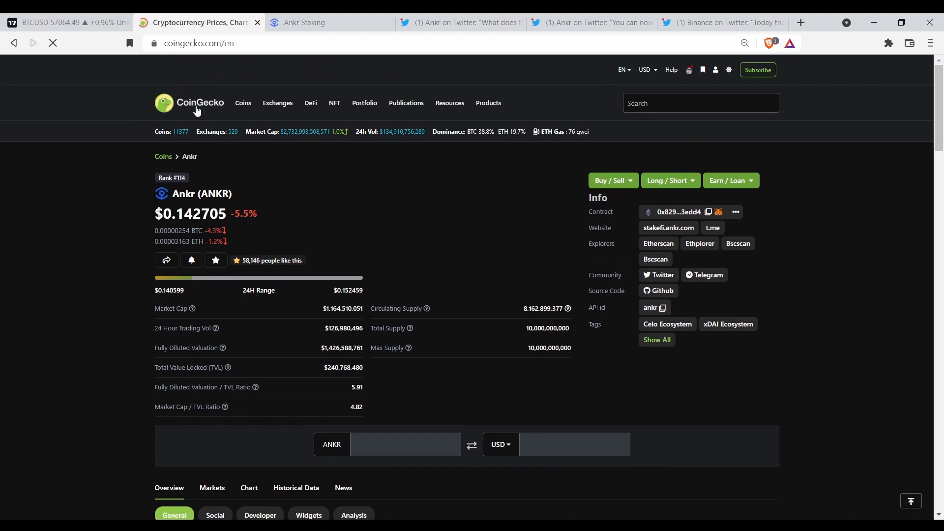
# Search the CoinGecko homepage for 'ankr' and open the Ankr (ANKR) coin page
pyautogui.click(199, 103)
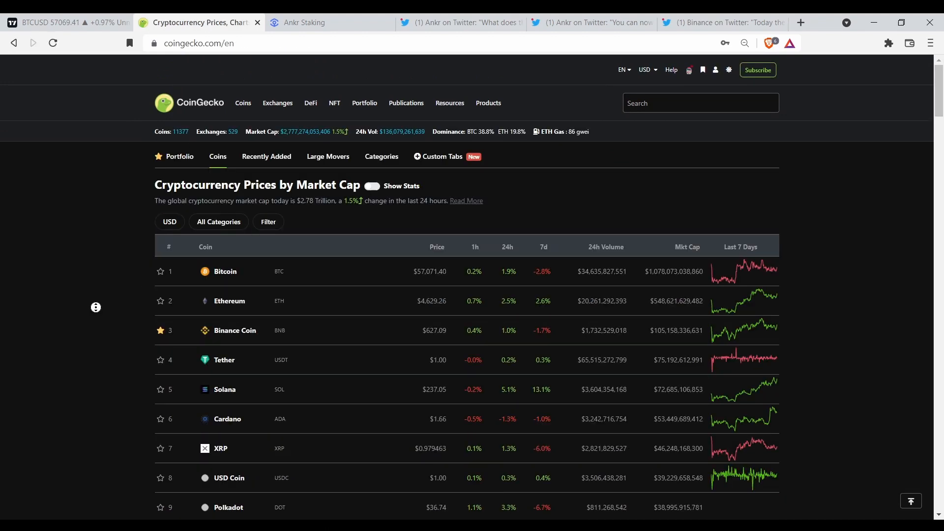
pyautogui.scroll(-3)
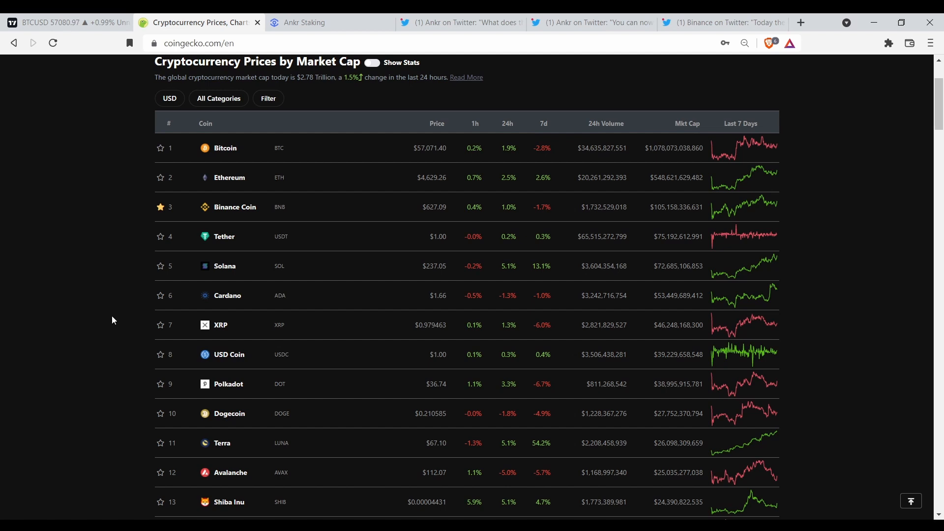
pyautogui.moveTo(112, 315)
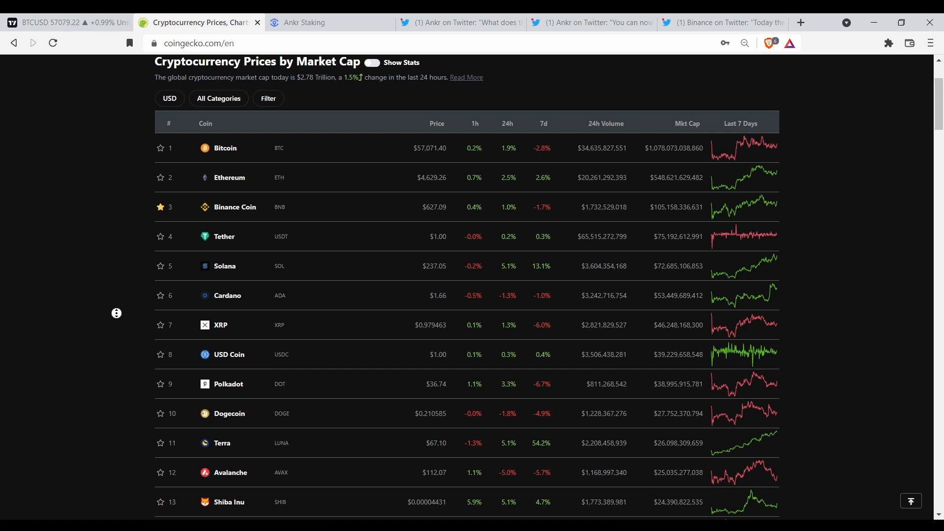
pyautogui.scroll(3)
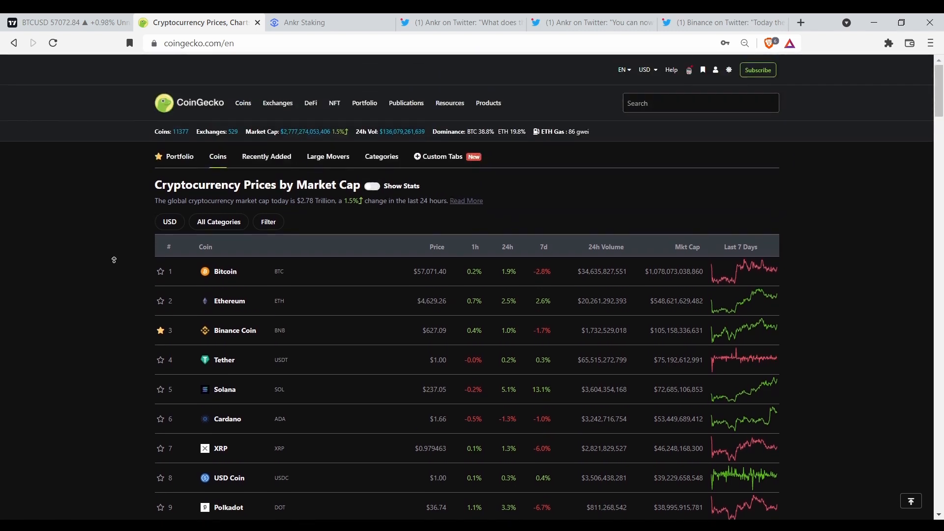
pyautogui.moveTo(115, 248)
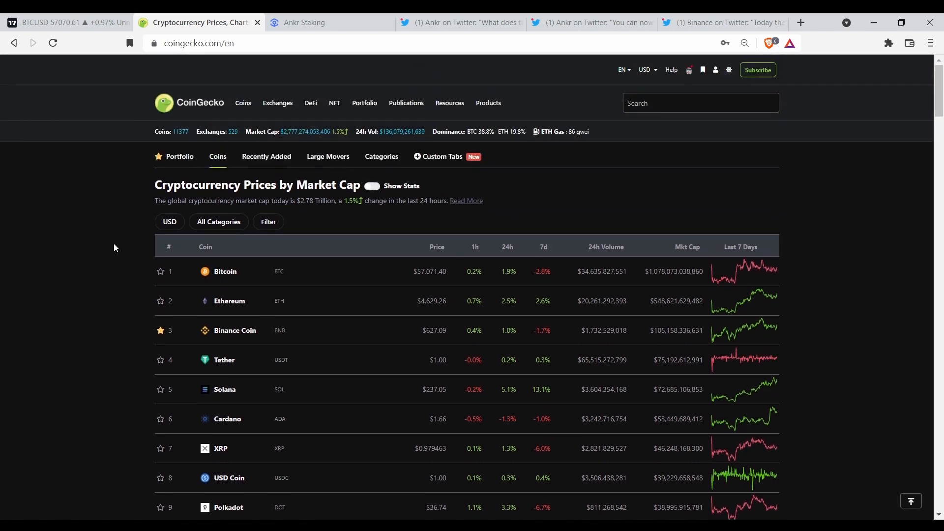
pyautogui.click(699, 103)
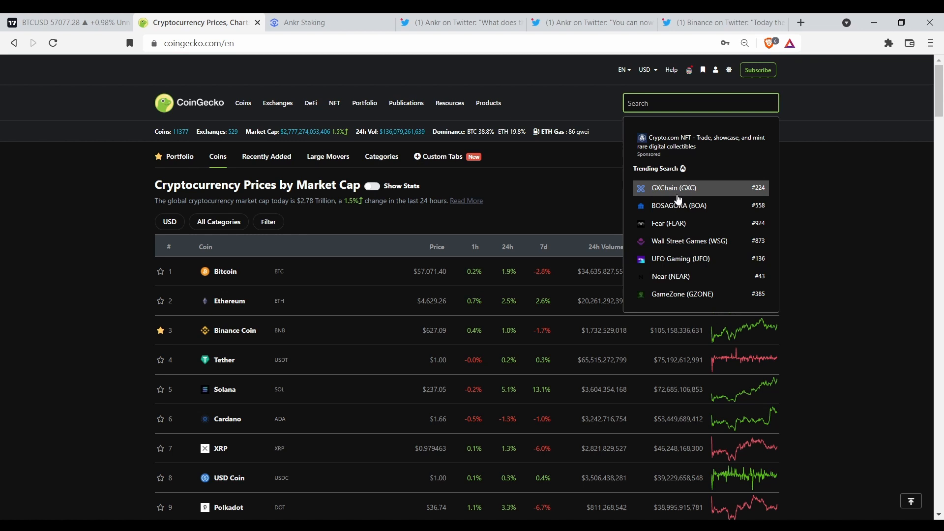
pyautogui.write('a')
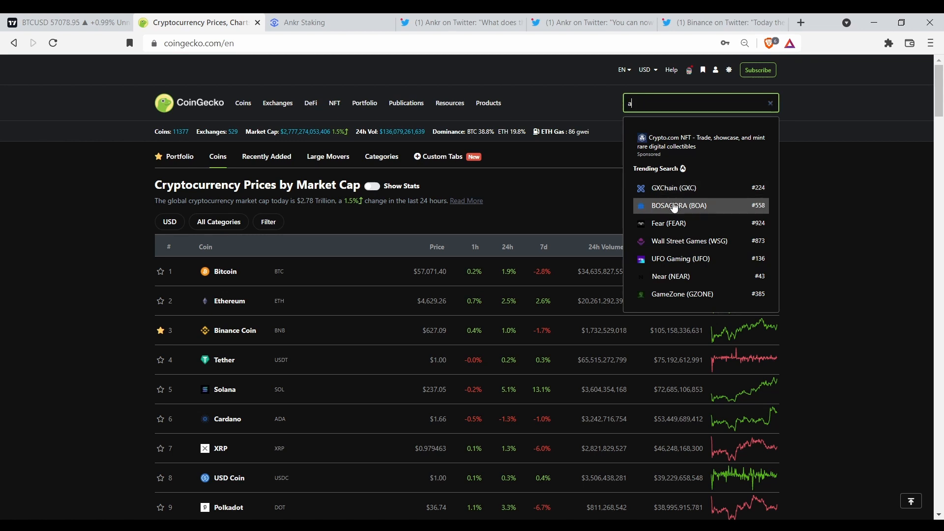
pyautogui.write('nkr')
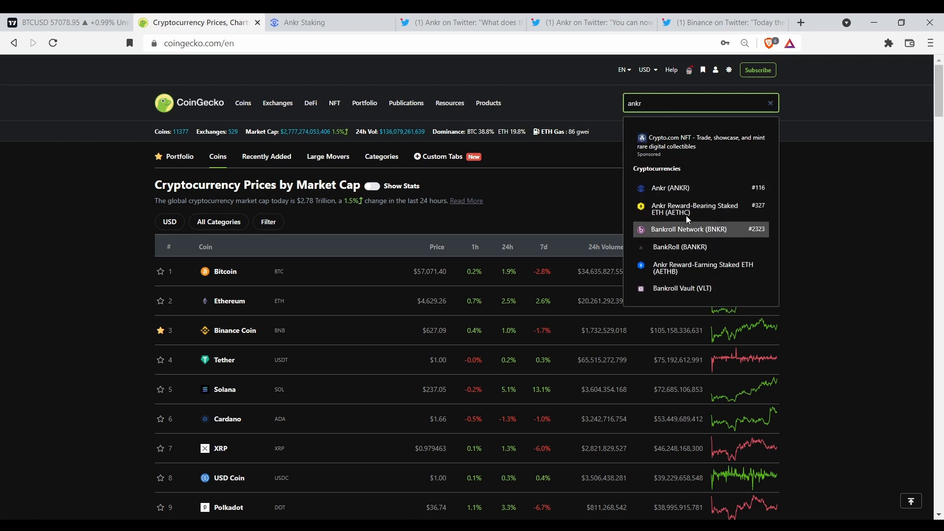
pyautogui.click(670, 187)
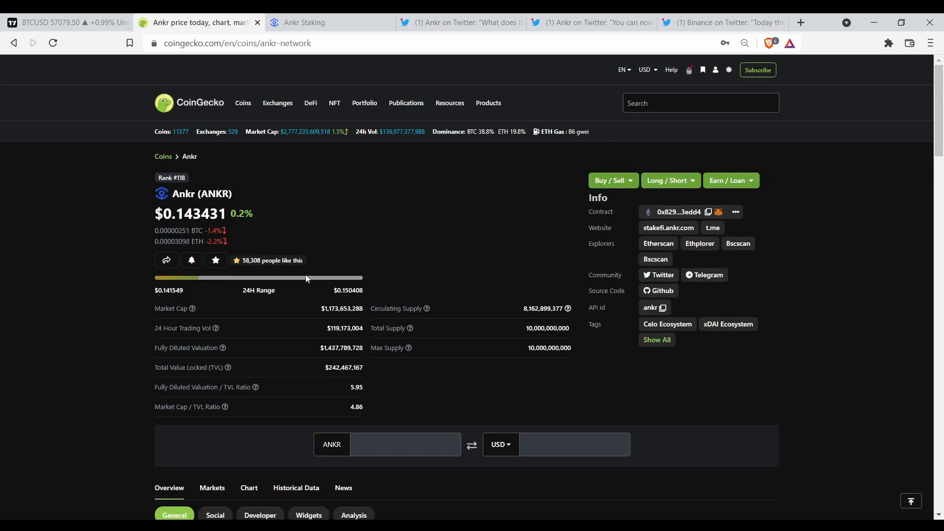
pyautogui.moveTo(246, 273)
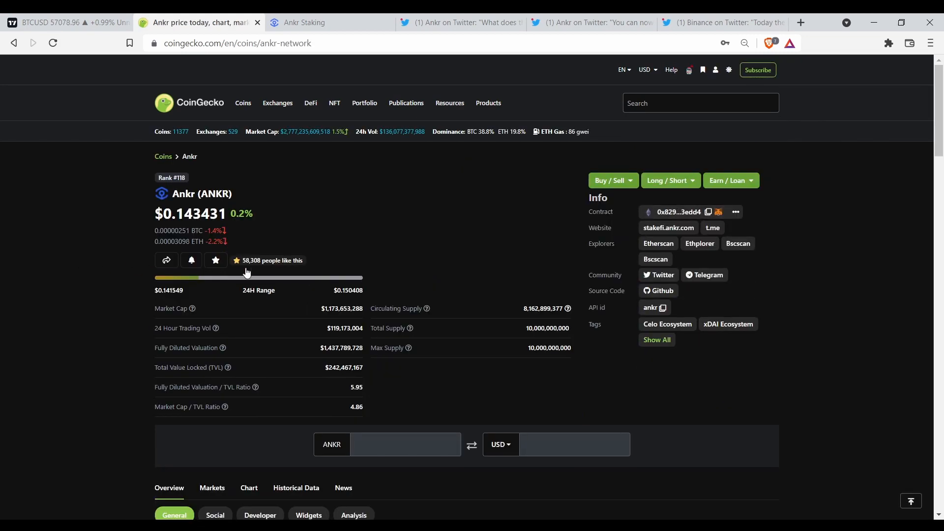
pyautogui.moveTo(337, 300)
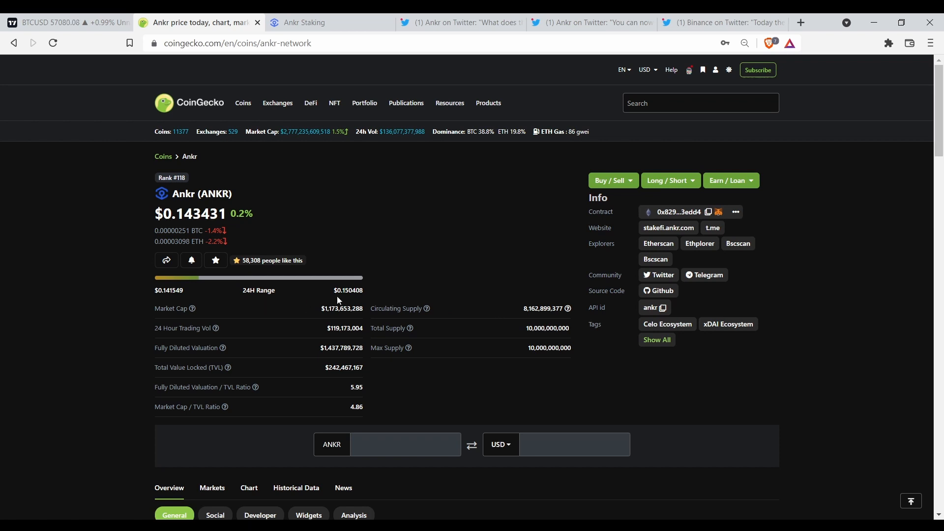
pyautogui.moveTo(807, 295)
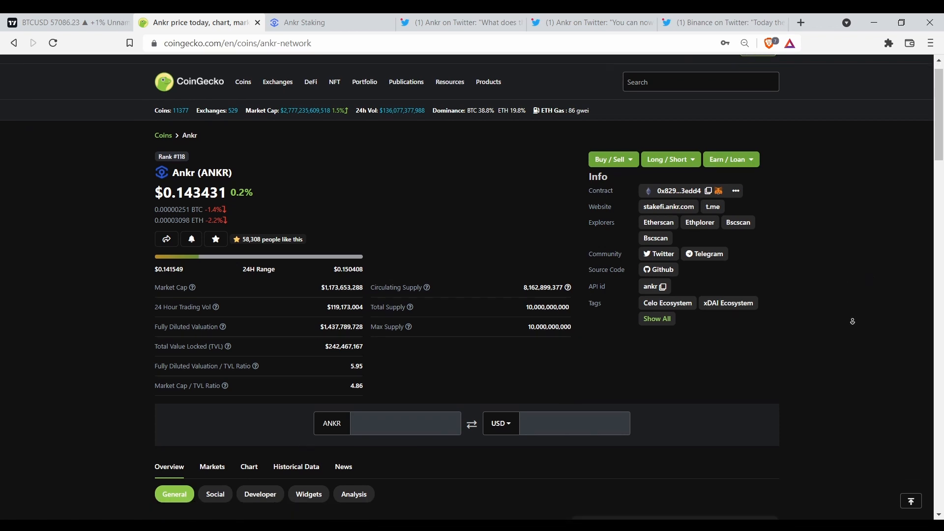
# Open the Bscscan explorer link from the Ankr Info panel
pyautogui.click(737, 223)
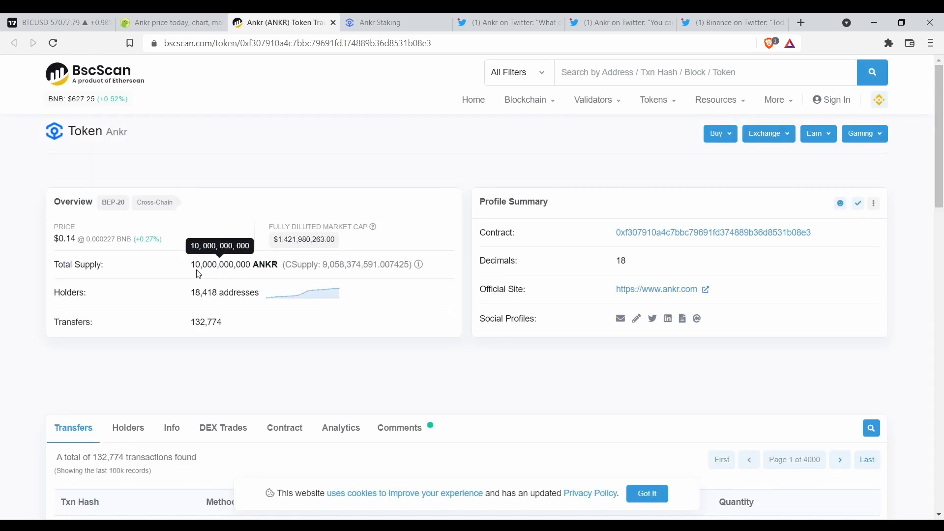
pyautogui.moveTo(464, 351)
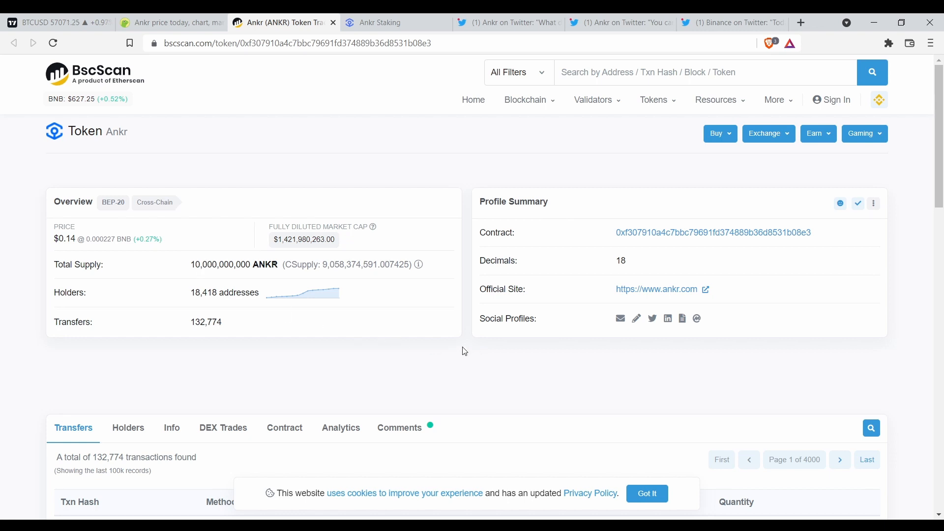
# Scroll through Ankr's BscScan transfers list and back up to the overview and holders
pyautogui.scroll(-3)
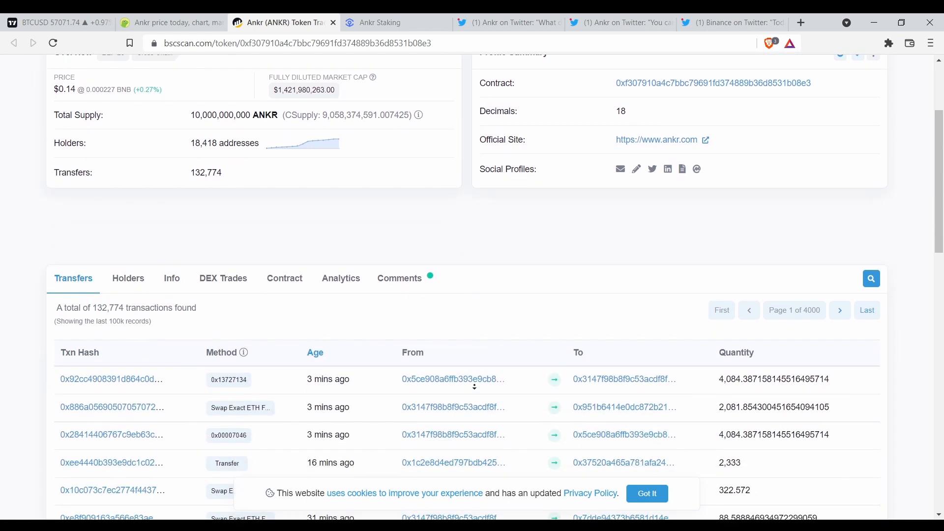
pyautogui.scroll(-3)
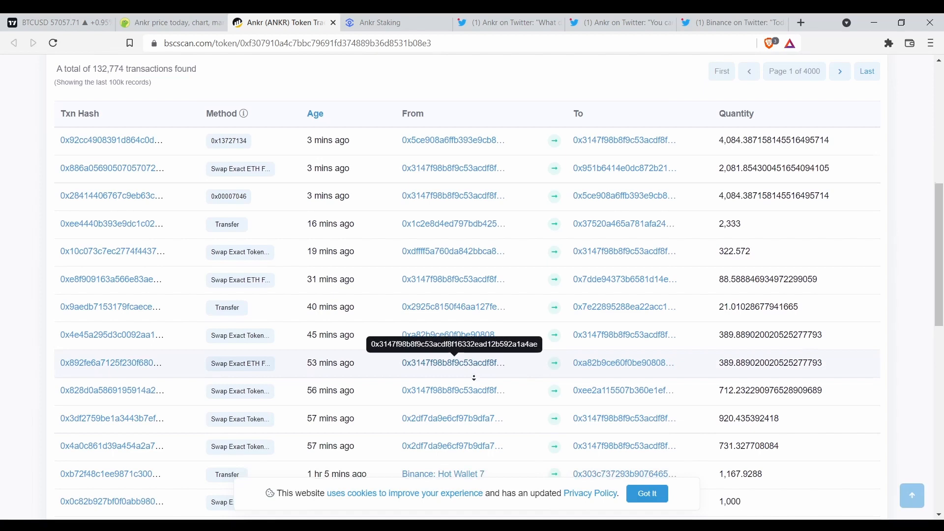
pyautogui.scroll(-3)
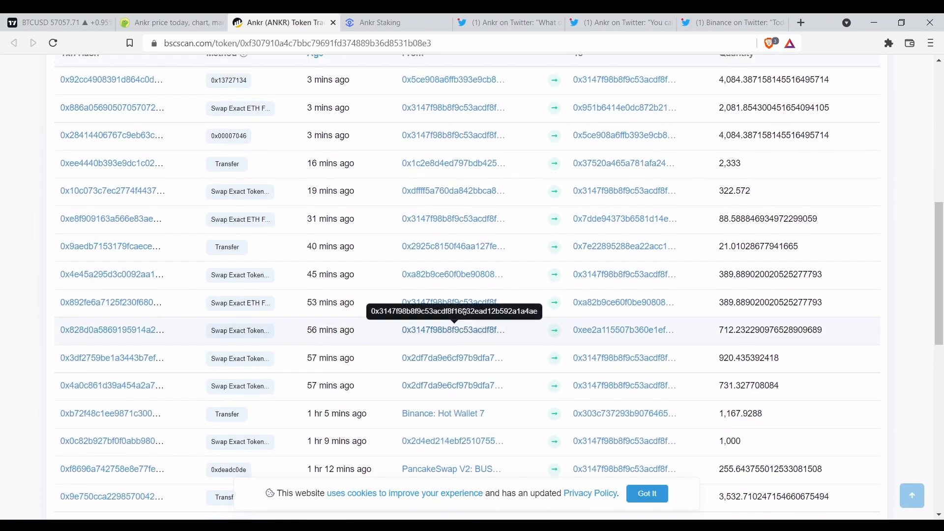
pyautogui.scroll(3)
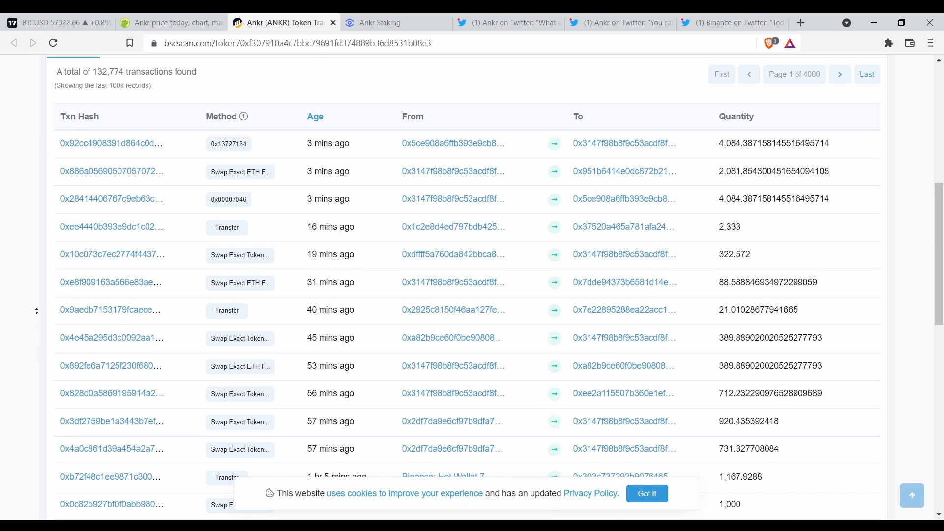
pyautogui.scroll(3)
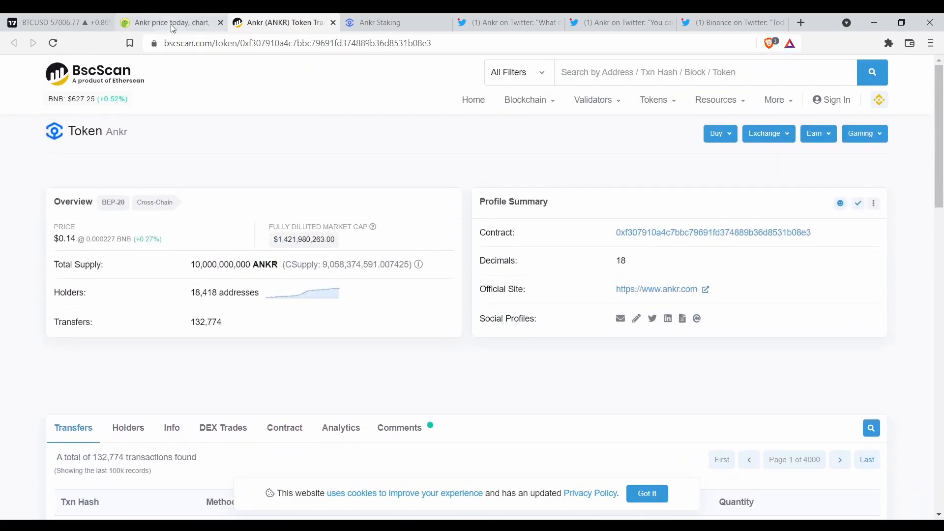
# Return to the CoinGecko Ankr tab and skim its price chart and market stats
pyautogui.click(171, 22)
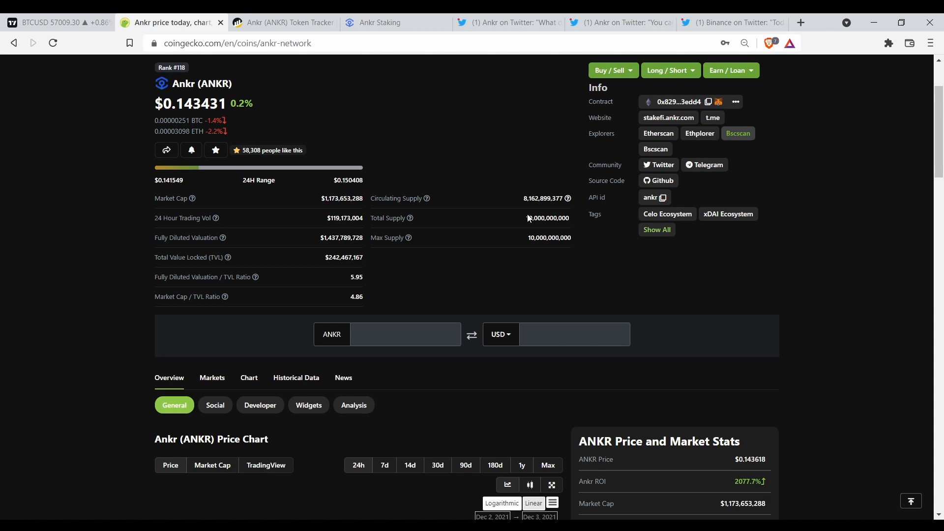
pyautogui.moveTo(850, 255)
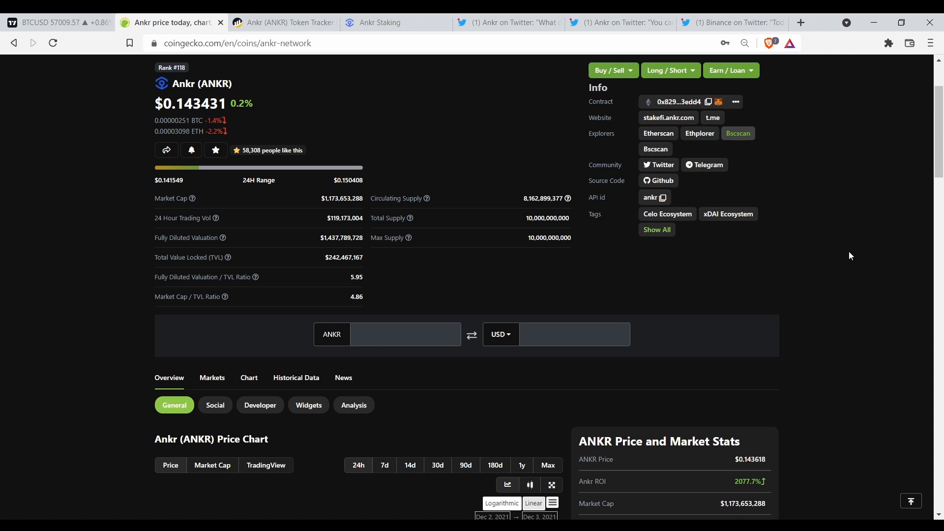
pyautogui.scroll(-3)
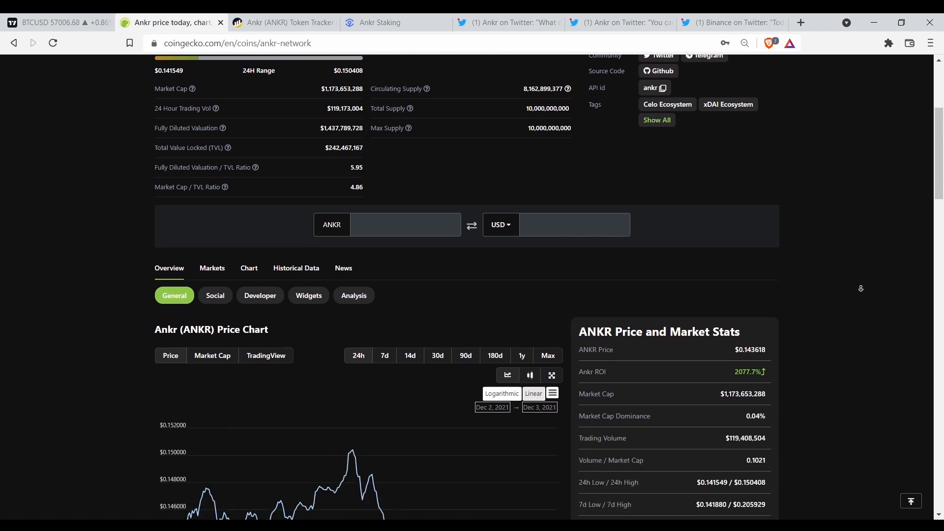
pyautogui.scroll(-3)
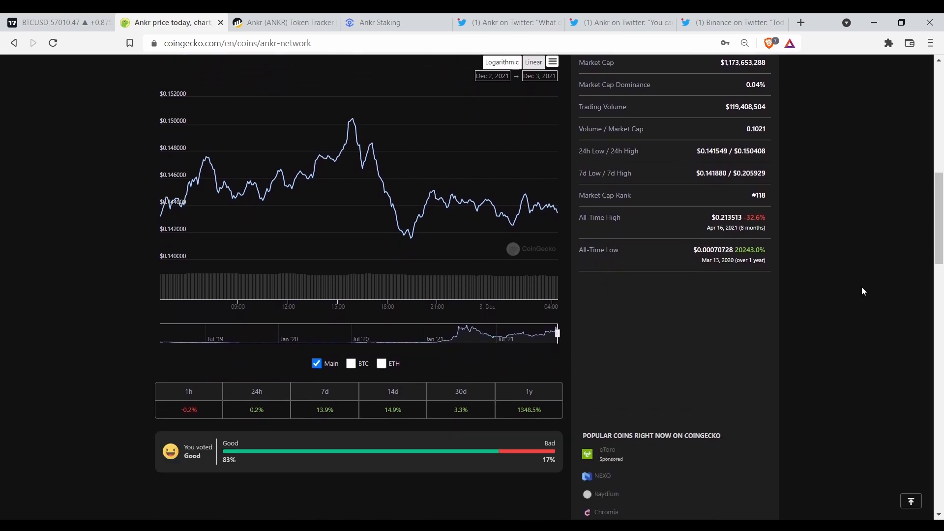
pyautogui.scroll(3)
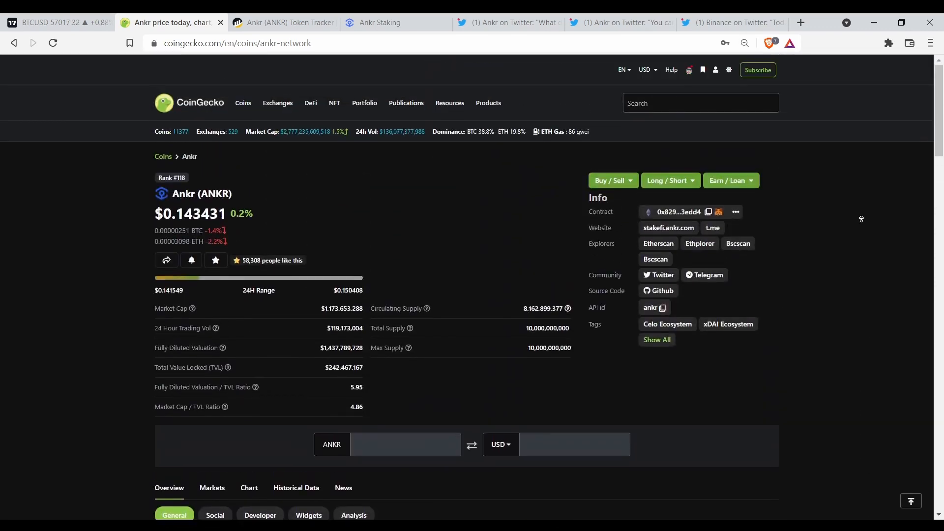
pyautogui.moveTo(711, 264)
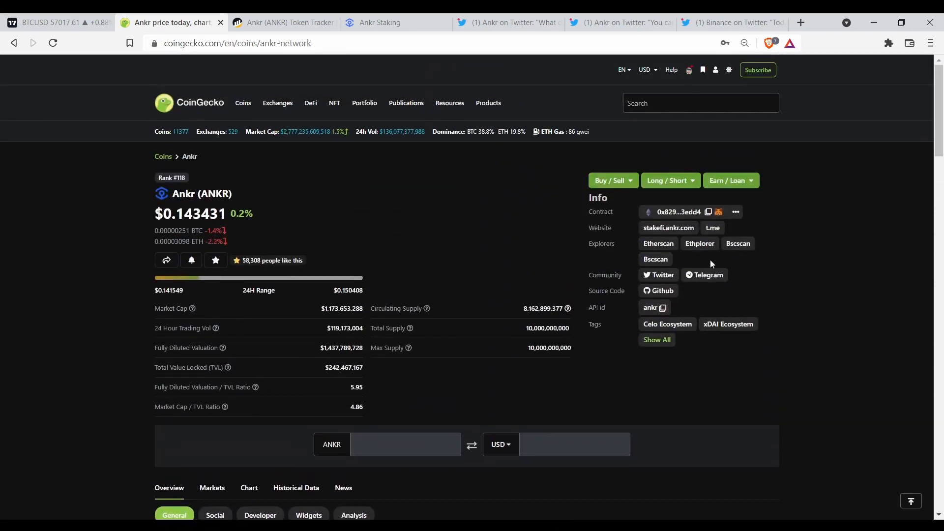
pyautogui.moveTo(673, 269)
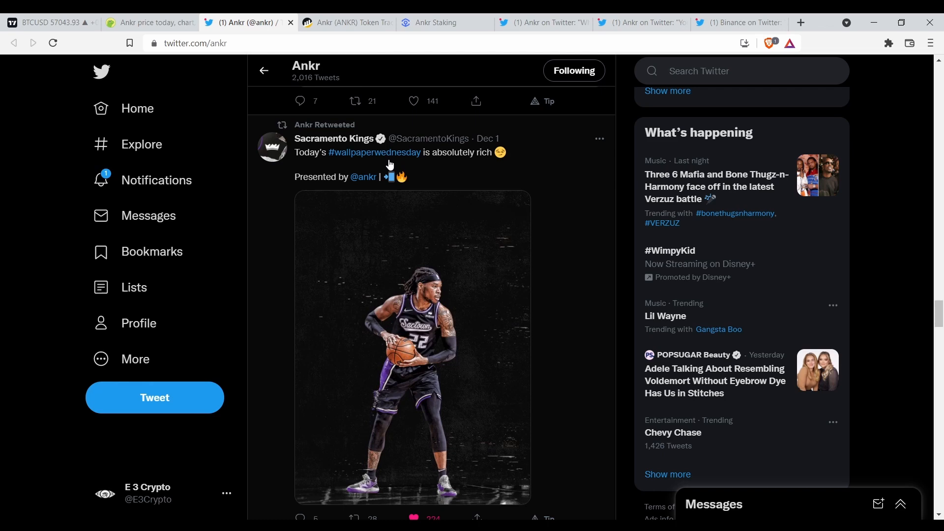
pyautogui.moveTo(322, 193)
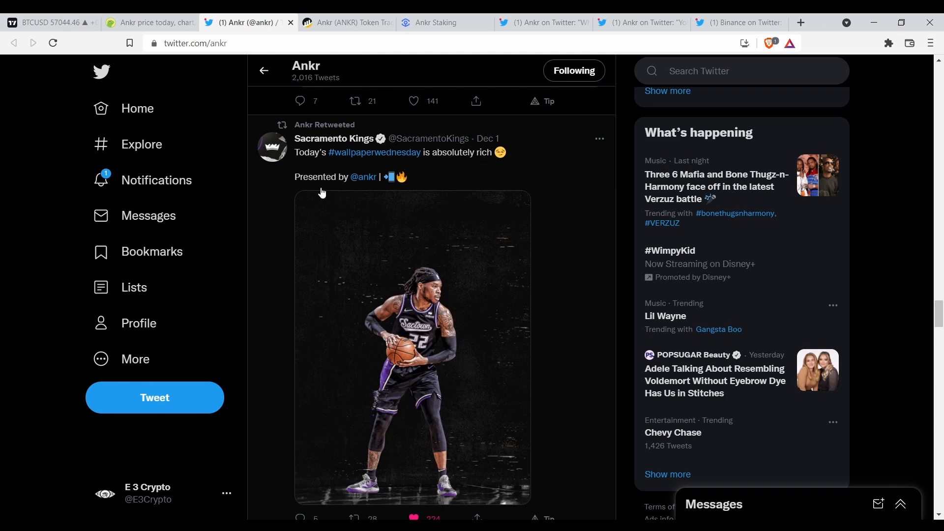
pyautogui.moveTo(453, 203)
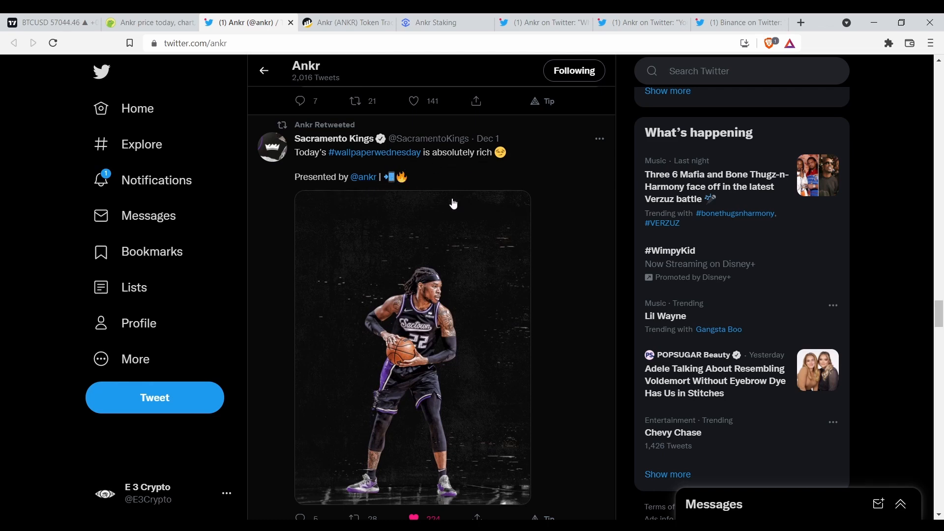
# Scroll Ankr's feed past the Sacramento Kings and Arbitrum RPC tweets to the Binance Smart Chain retweet
pyautogui.scroll(-3)
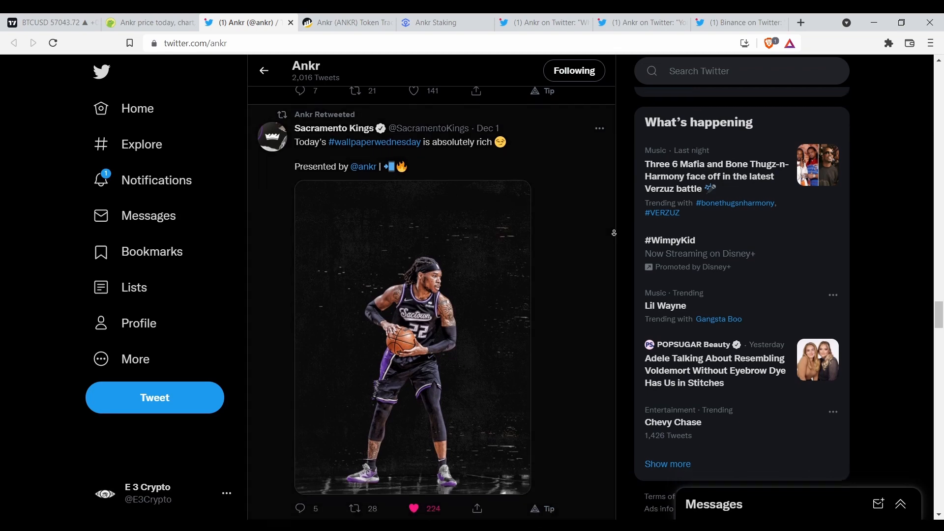
pyautogui.scroll(-3)
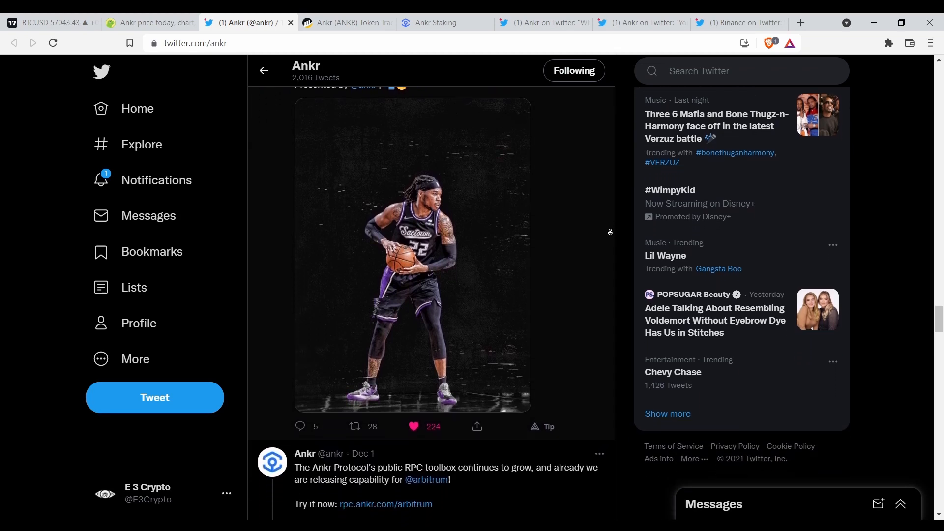
pyautogui.scroll(-3)
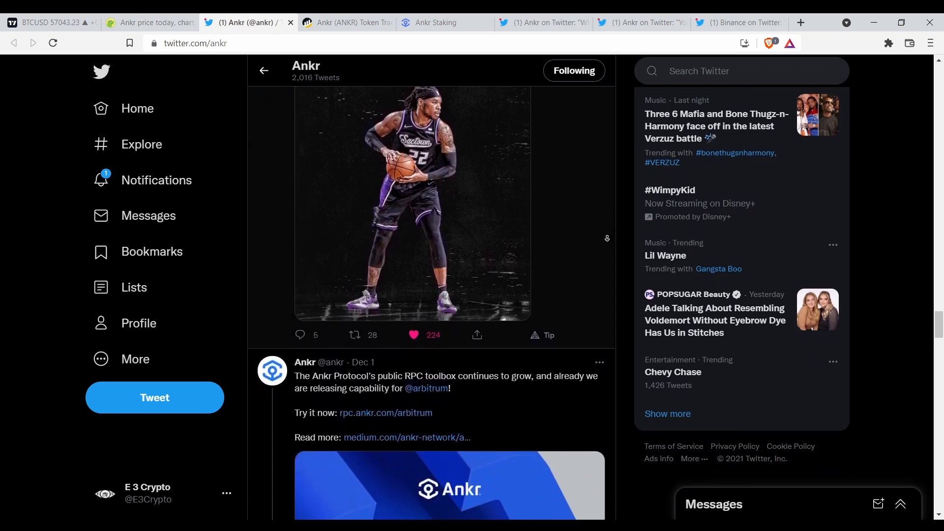
pyautogui.scroll(-3)
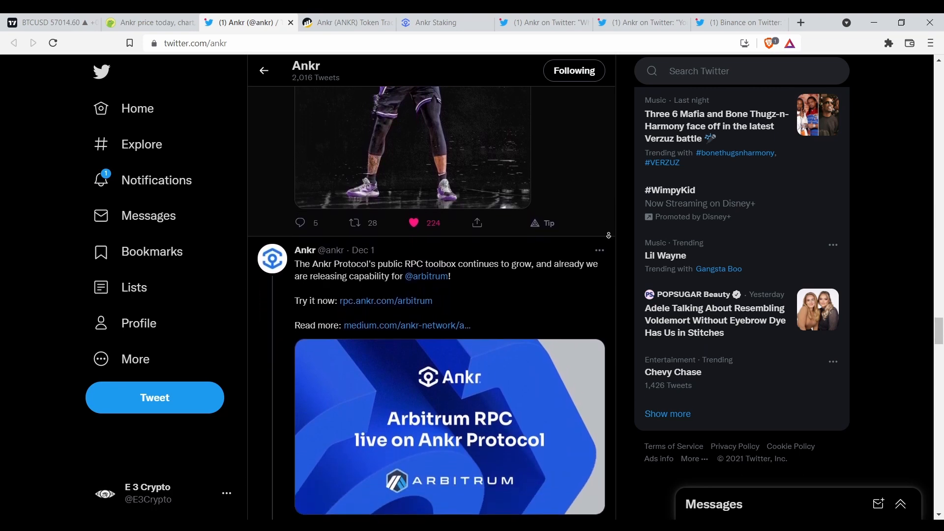
pyautogui.scroll(-3)
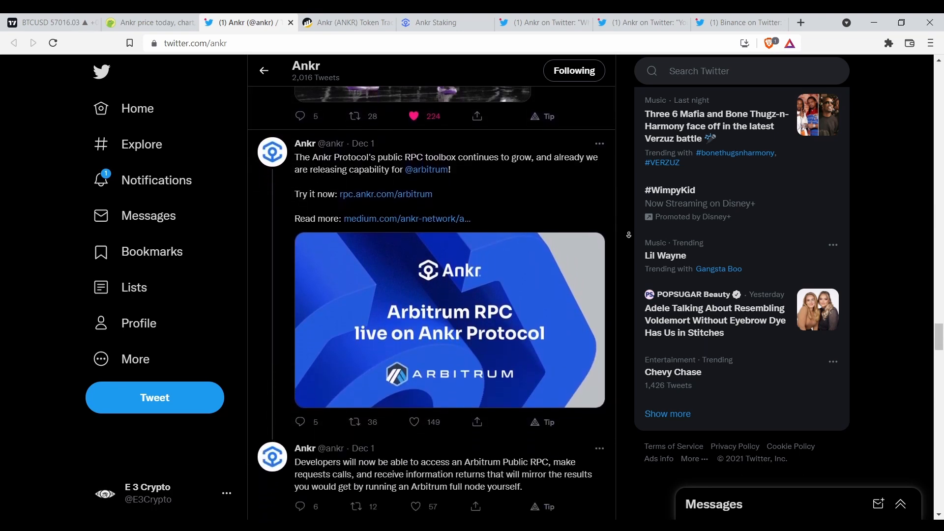
pyautogui.scroll(-3)
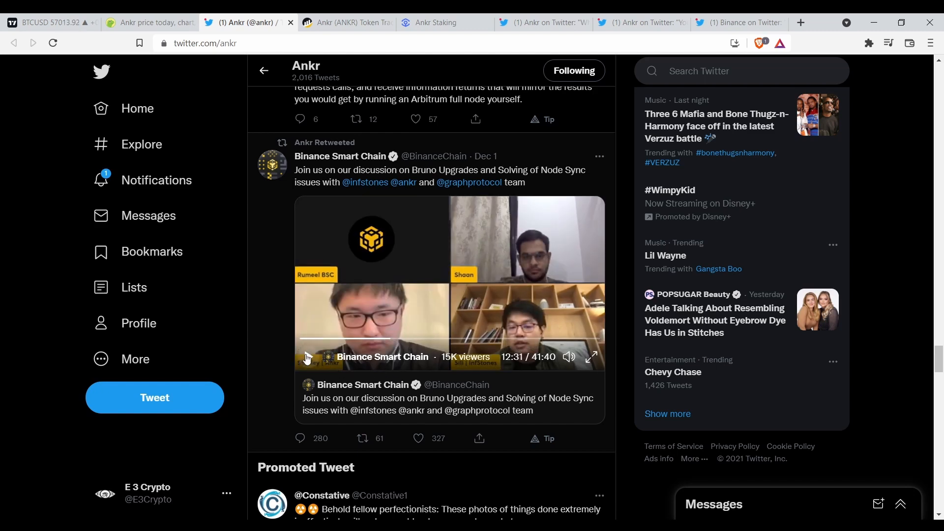
# Play the Binance Smart Chain video briefly, then scroll down to Binance's Bruno Upgrade retweet
pyautogui.click(307, 357)
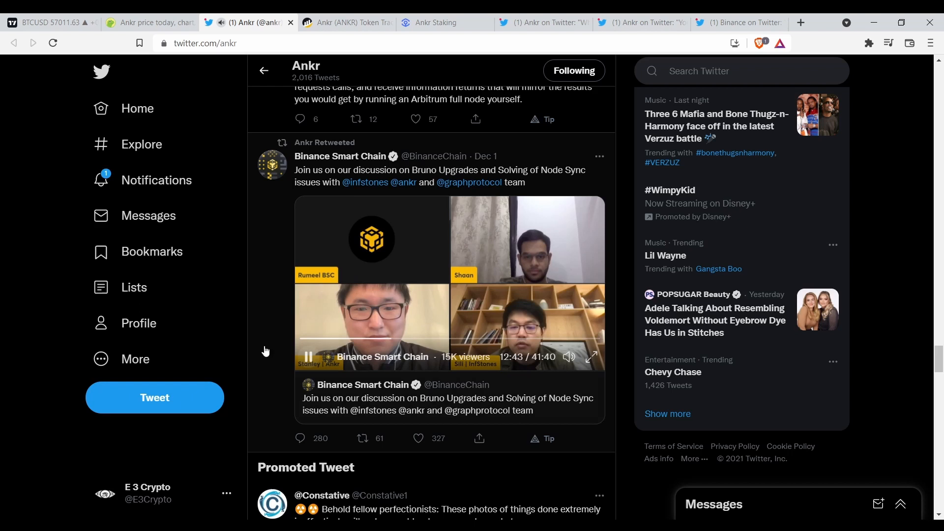
pyautogui.moveTo(238, 346)
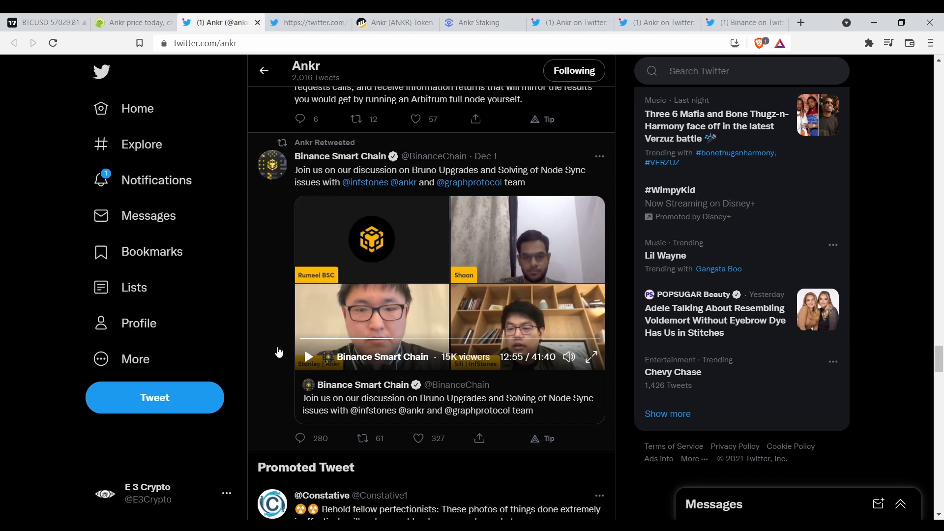
pyautogui.scroll(-3)
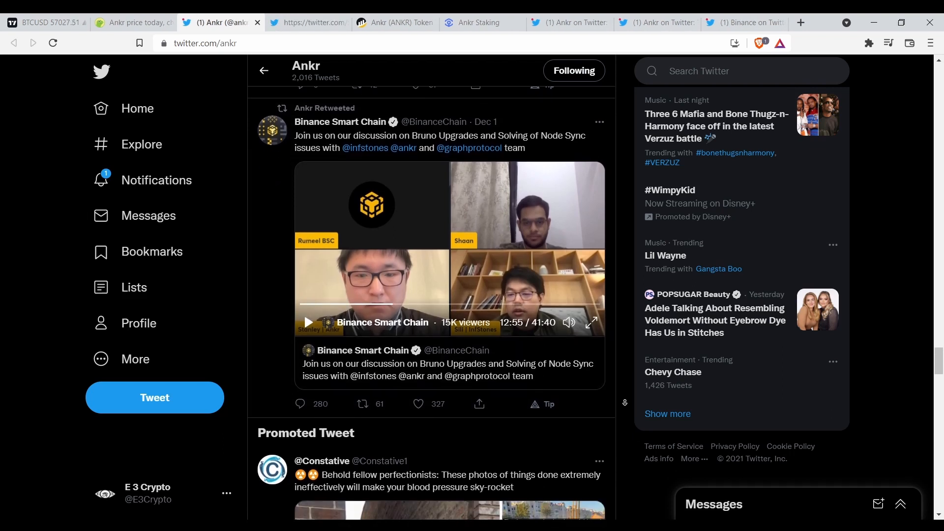
pyautogui.scroll(-3)
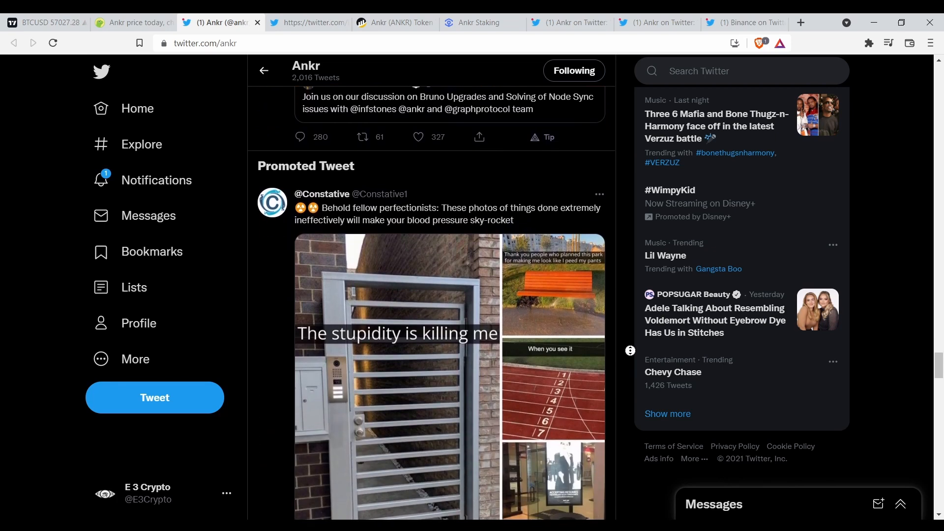
pyautogui.scroll(-3)
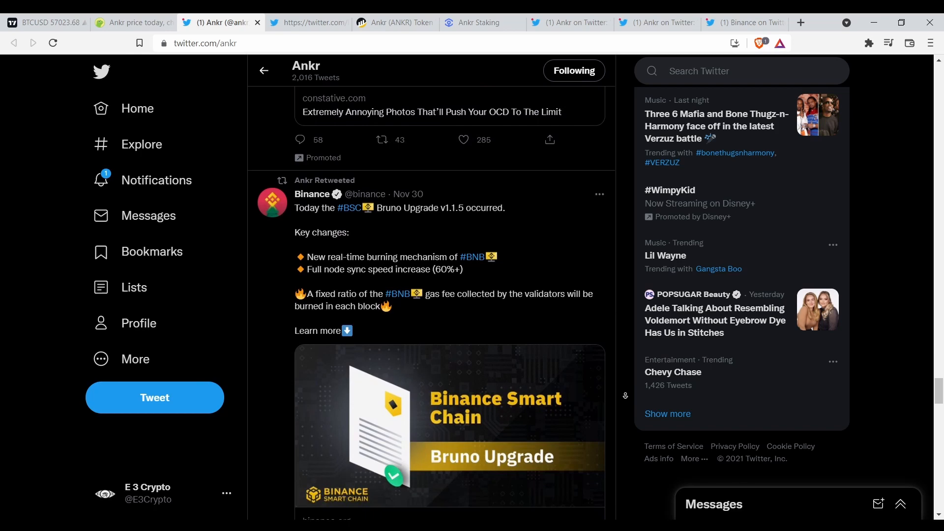